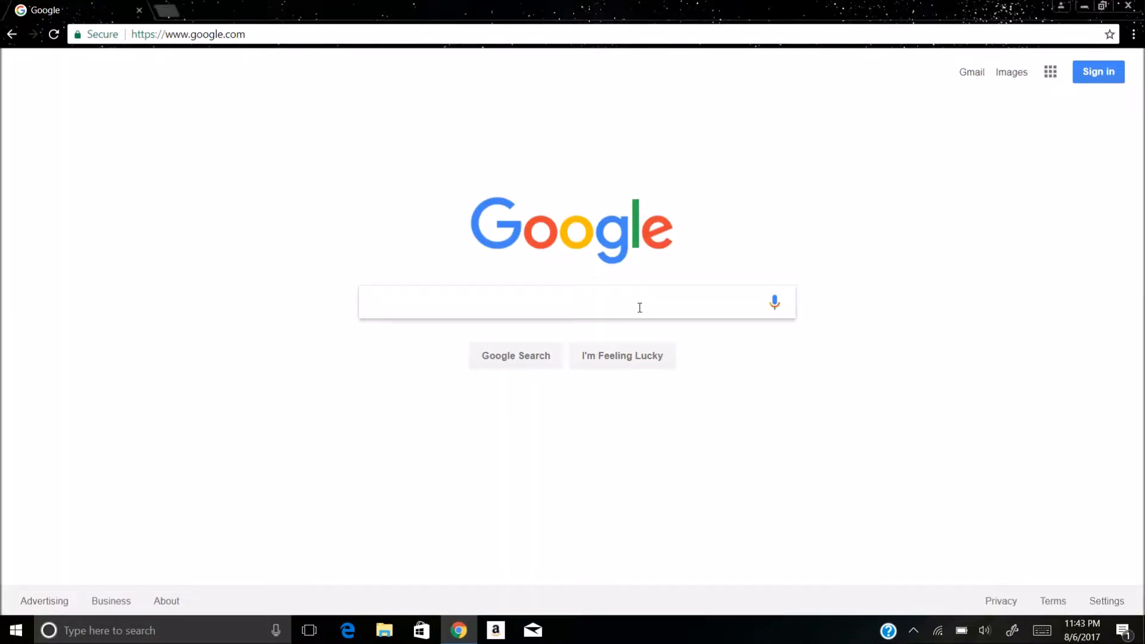
- Search Google for 'icofx' and open the official icofx website result
text(icofx)
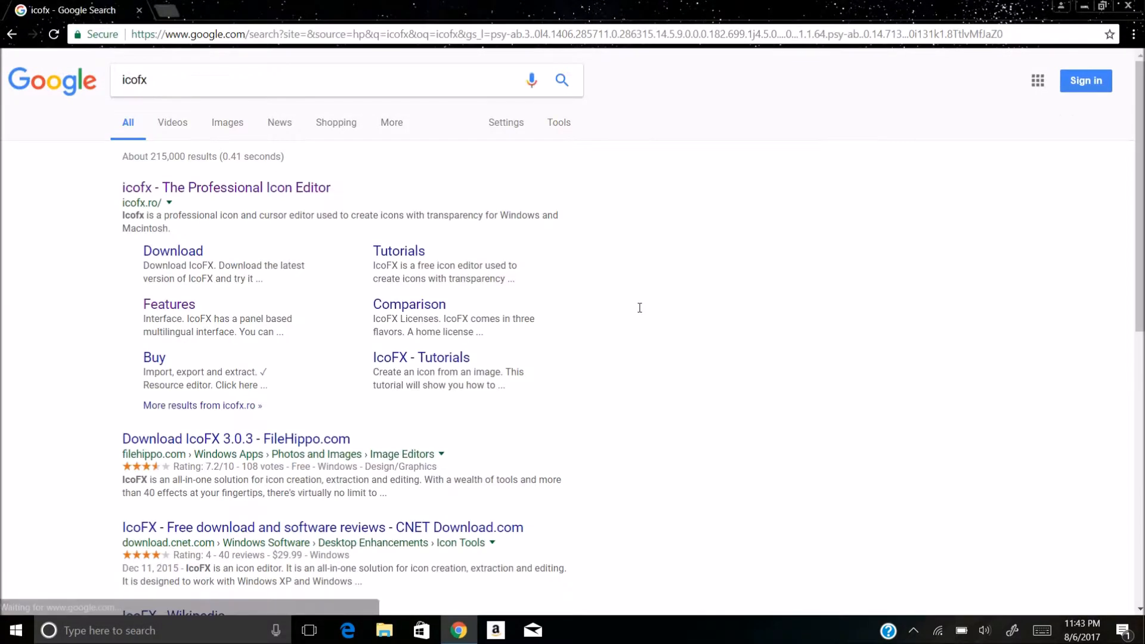
click(226, 186)
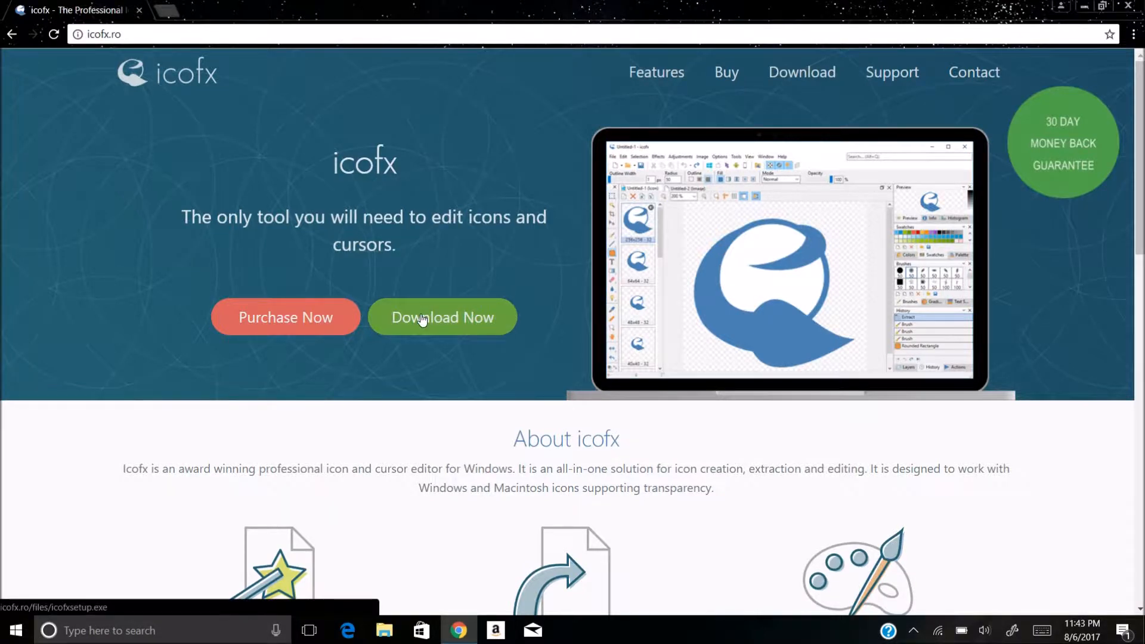
- Download and install icofx 3, finishing the wizard with IcoFX set to launch
click(442, 317)
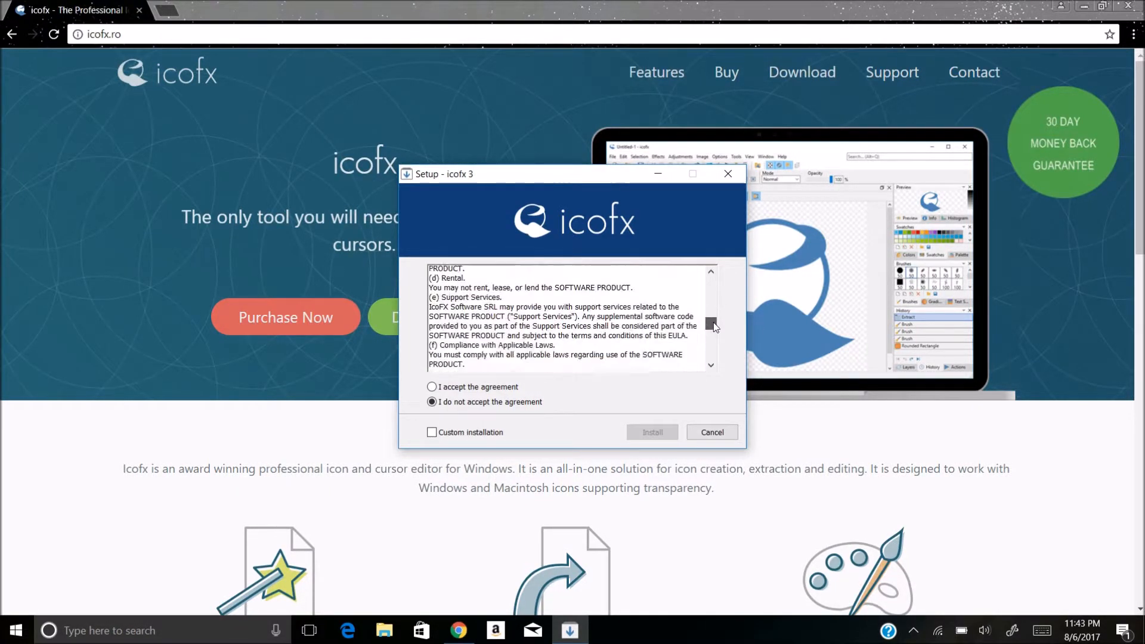
scroll(down, 3)
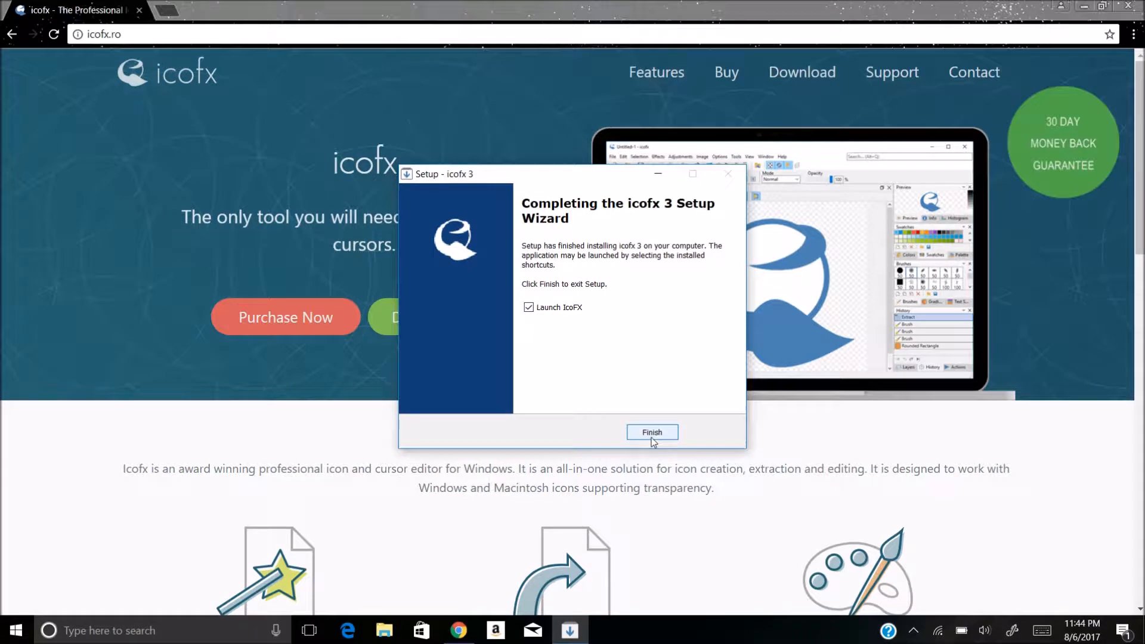
click(651, 432)
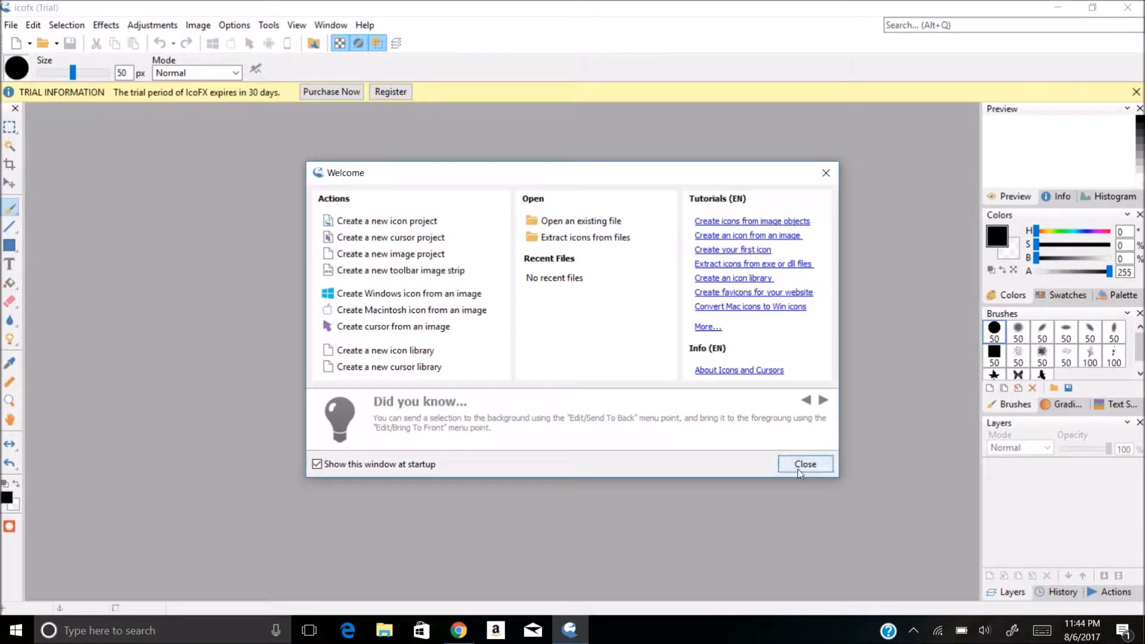
- Dismiss the Welcome window and start a new cursor from the File menu
click(803, 464)
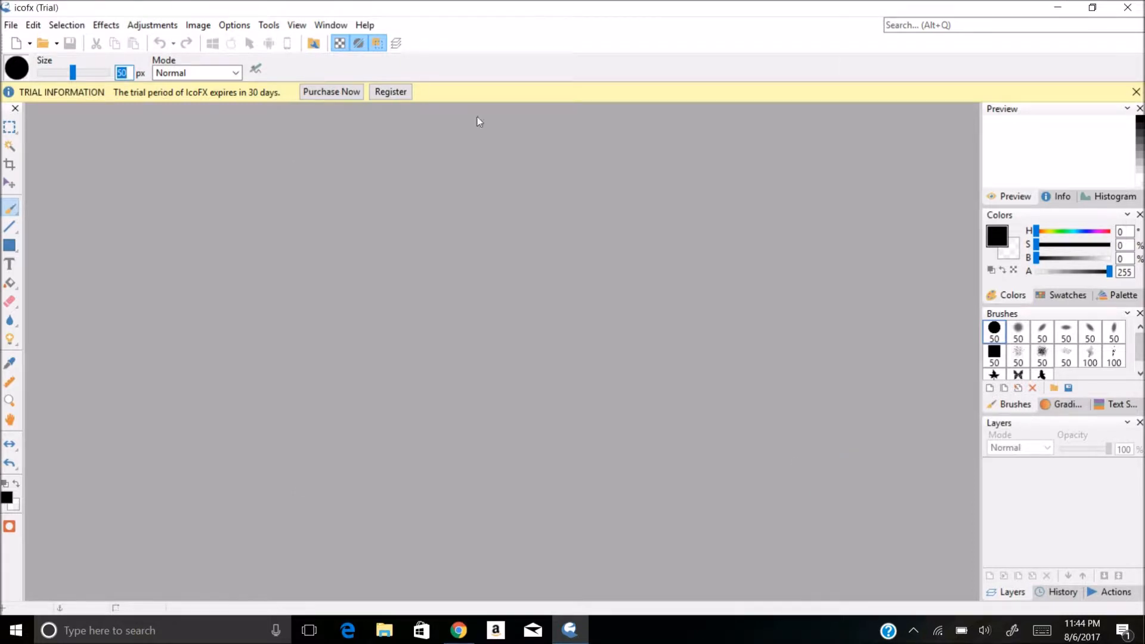
click(32, 23)
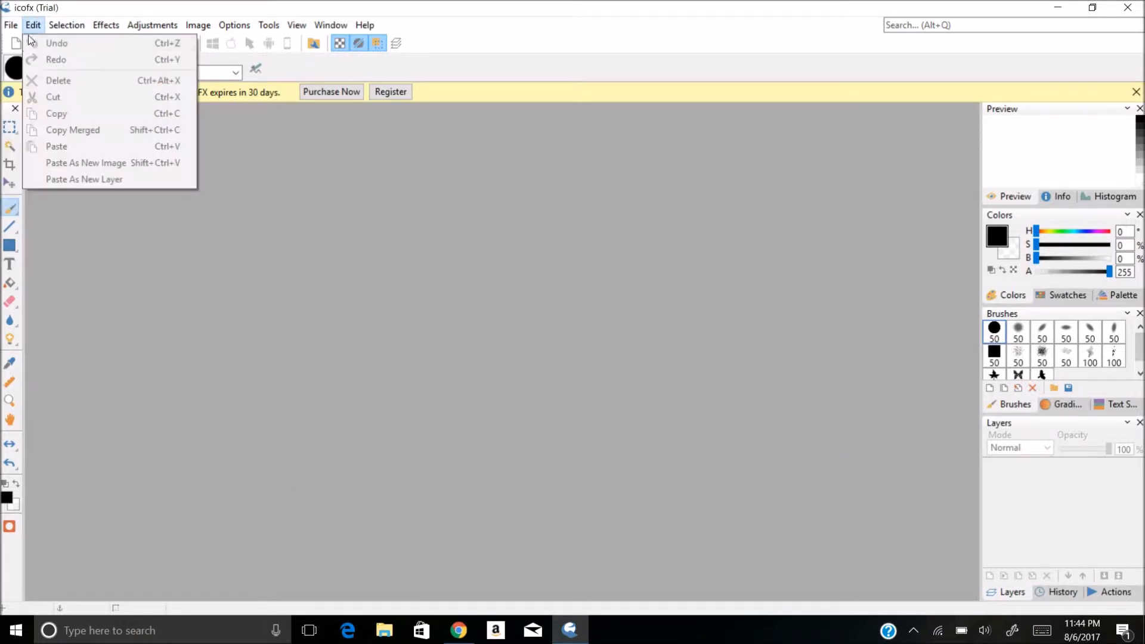
click(11, 25)
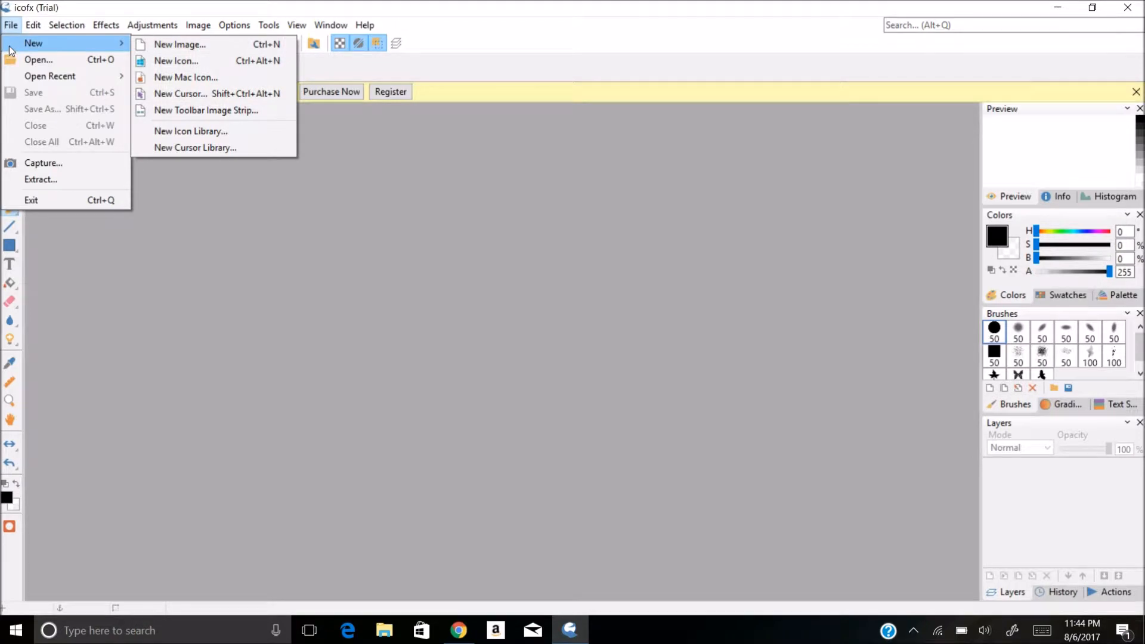
mouse_move(181, 94)
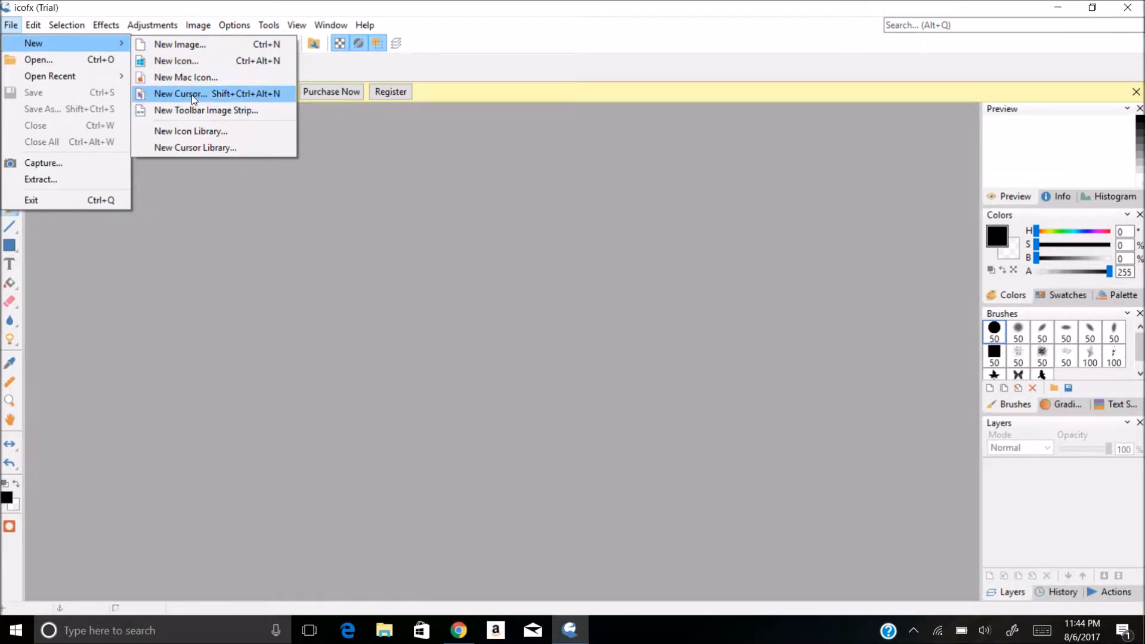
click(179, 93)
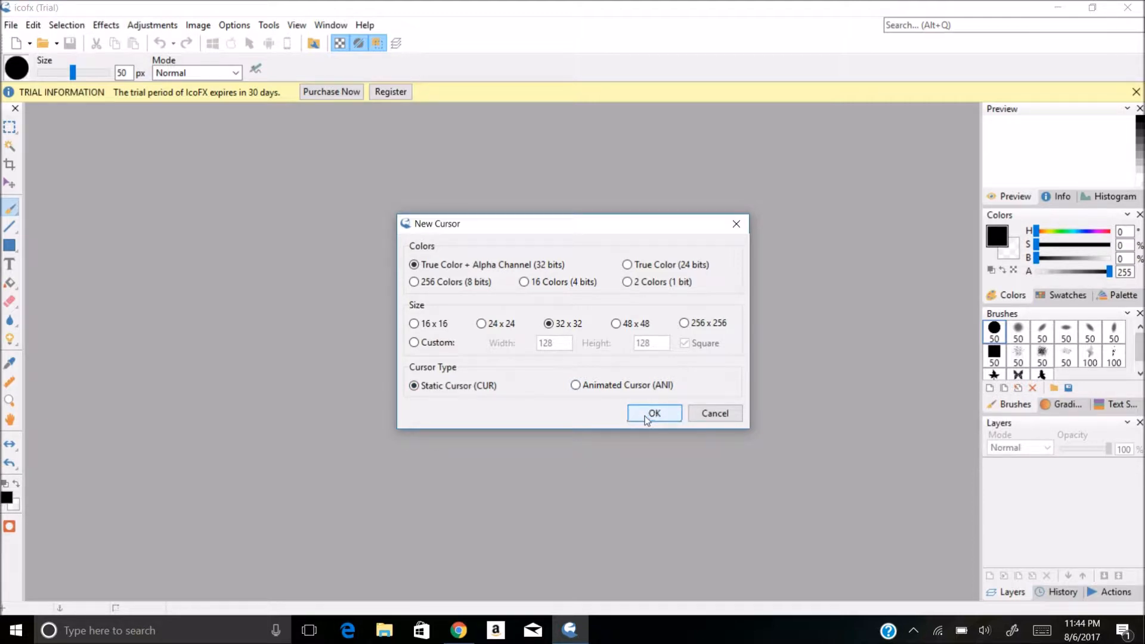
- Create the 32x32 static cursor canvas and set the Line tool width to 4 px
click(653, 413)
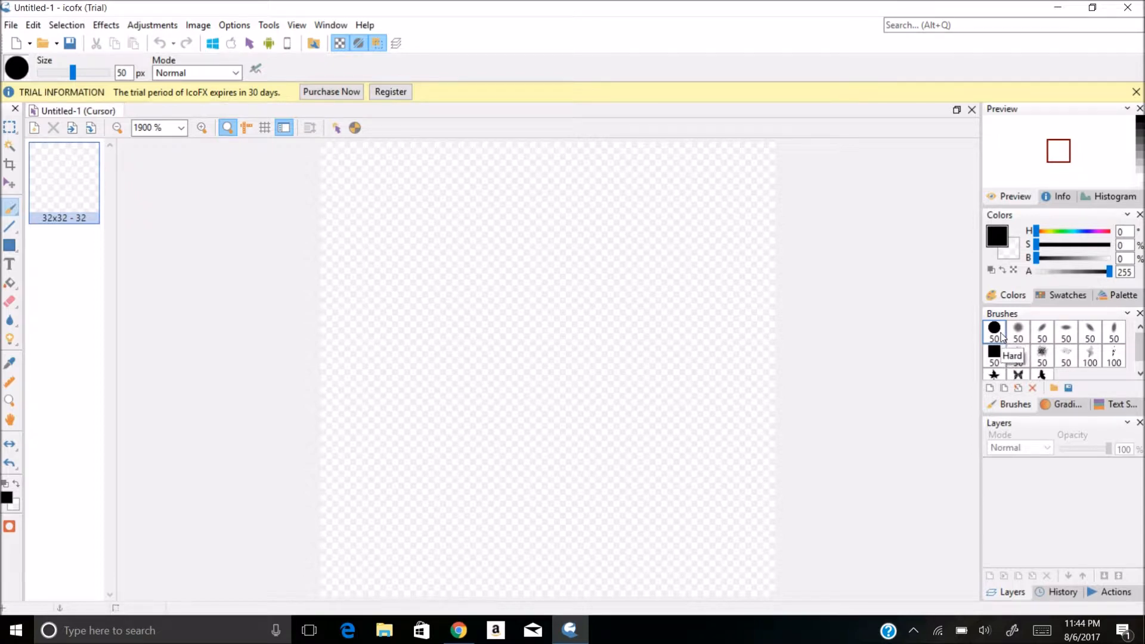
click(550, 166)
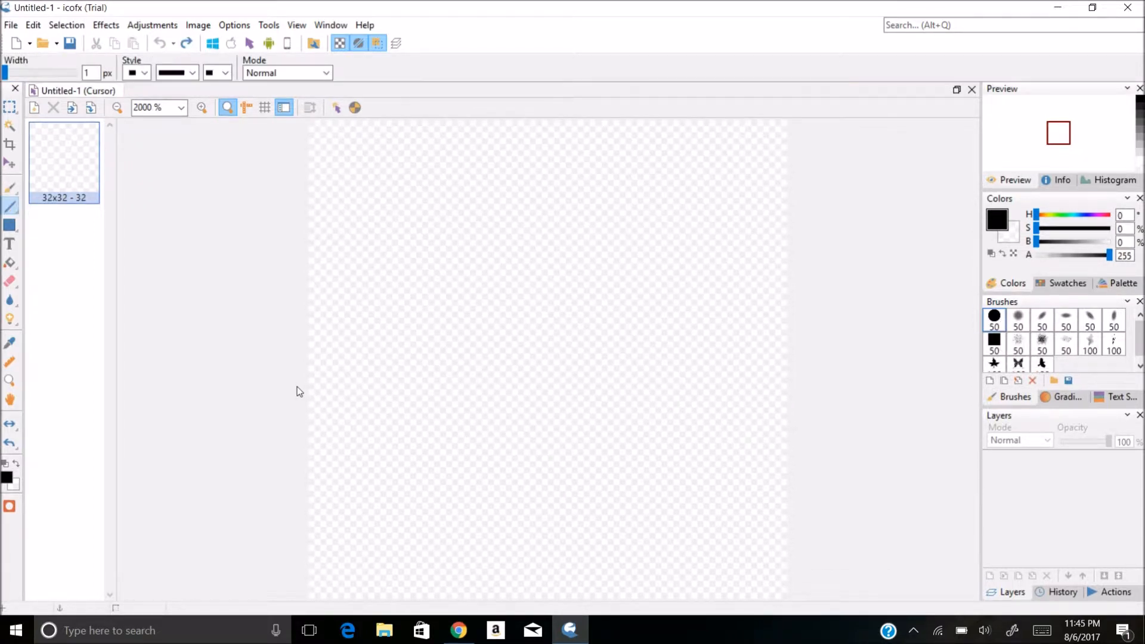
drag(6, 72, 16, 72)
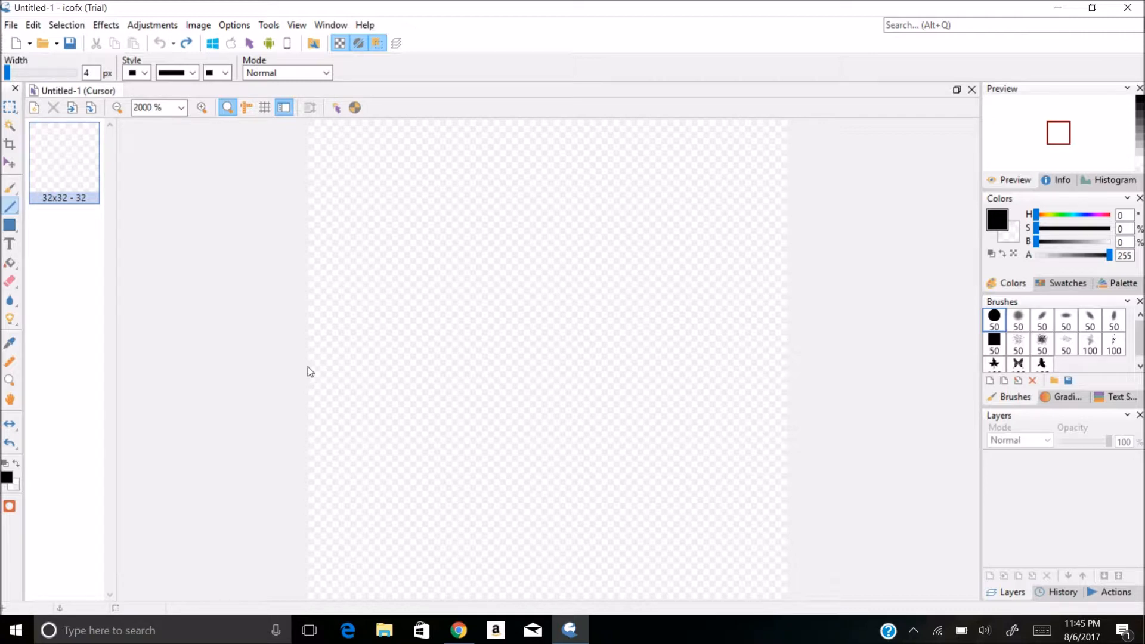
- Draw a horizontal and a vertical black line forming a full-canvas plus sign
drag(310, 372, 784, 416)
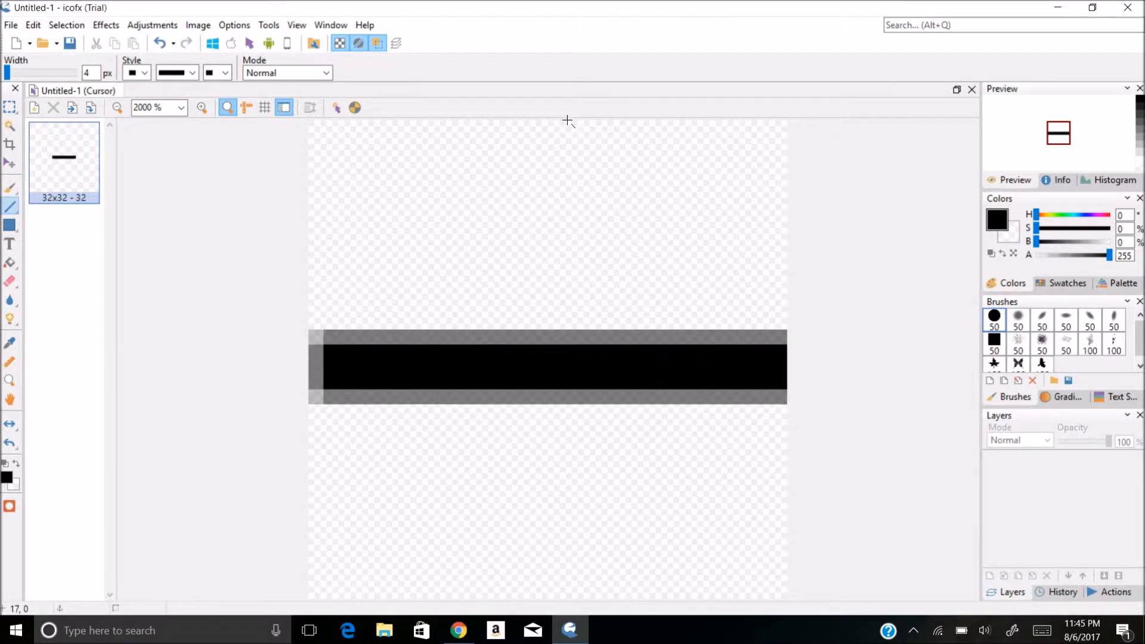
mouse_move(553, 120)
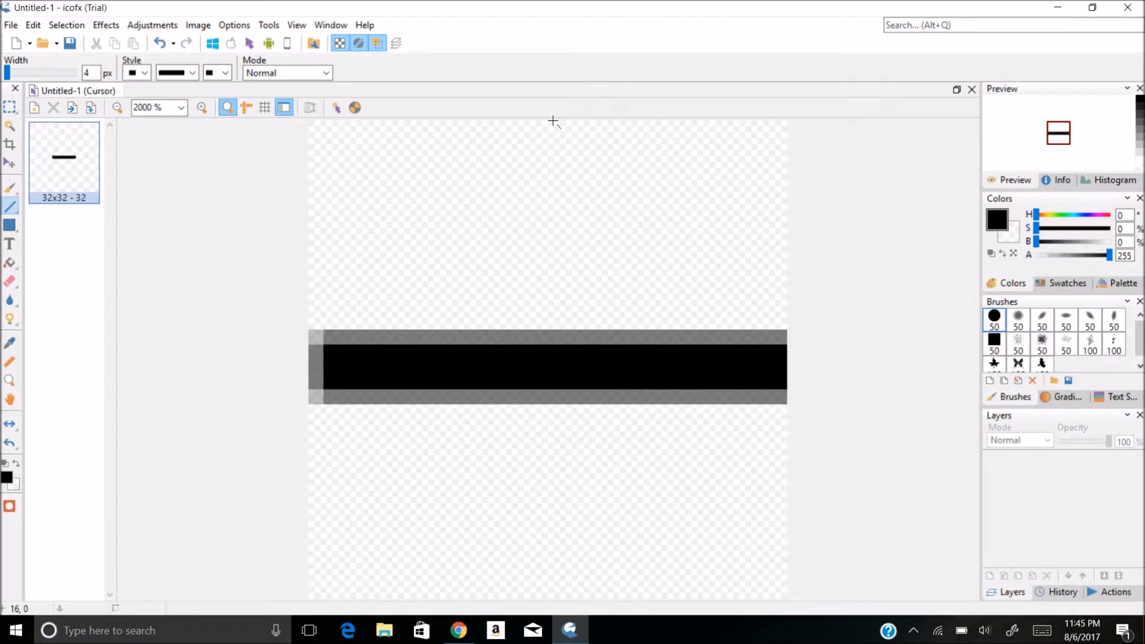
drag(547, 124, 543, 530)
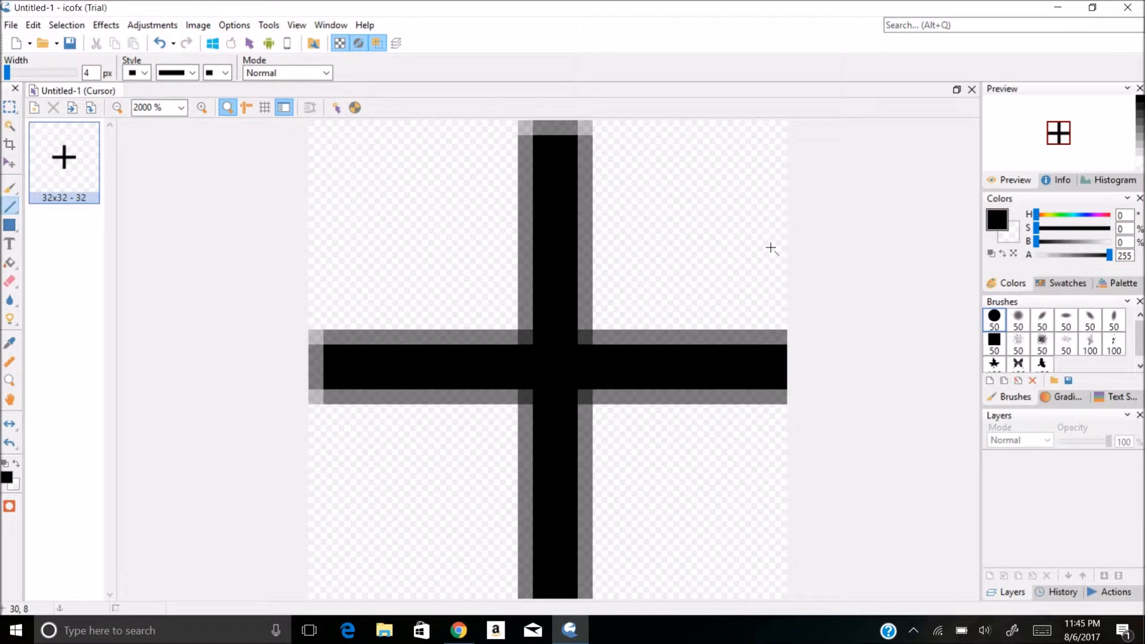
mouse_move(283, 309)
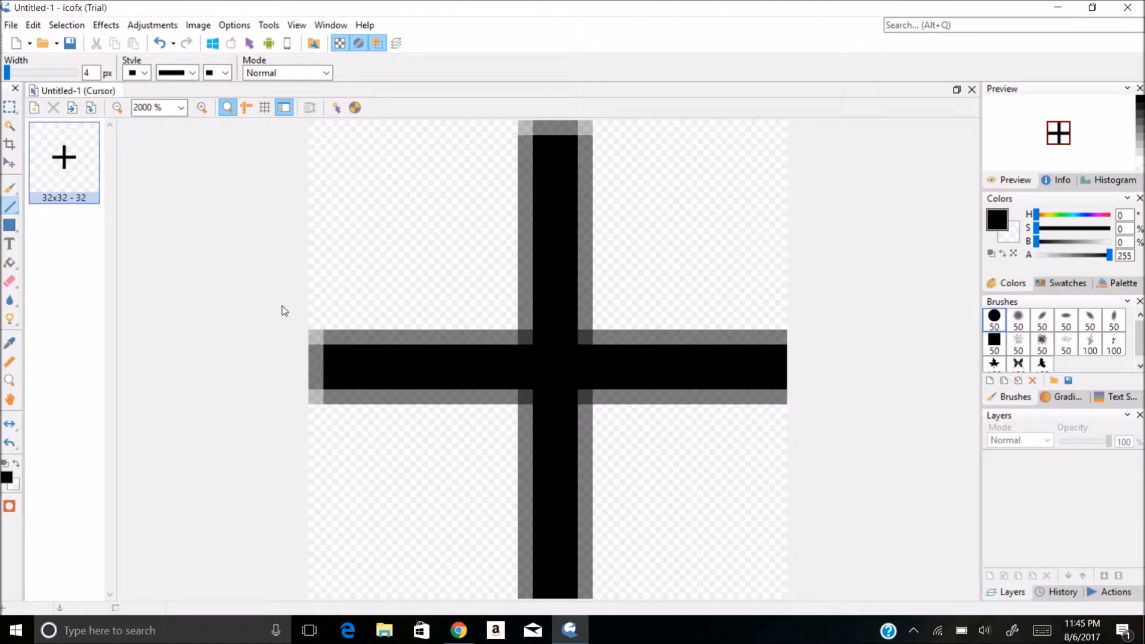
mouse_move(263, 197)
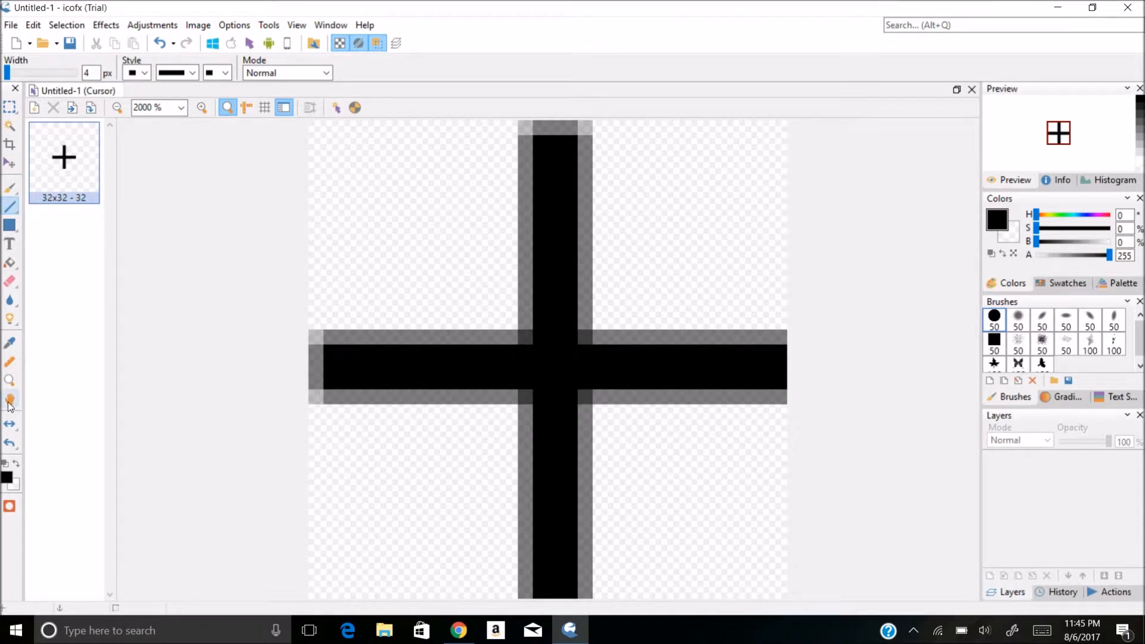
mouse_move(164, 285)
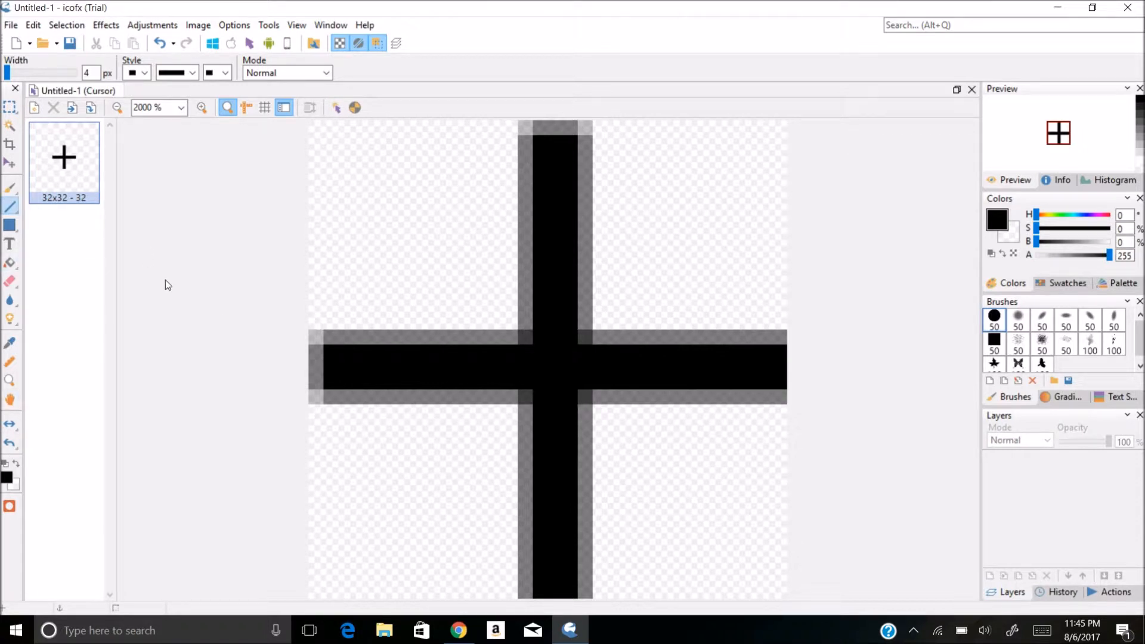
mouse_move(236, 337)
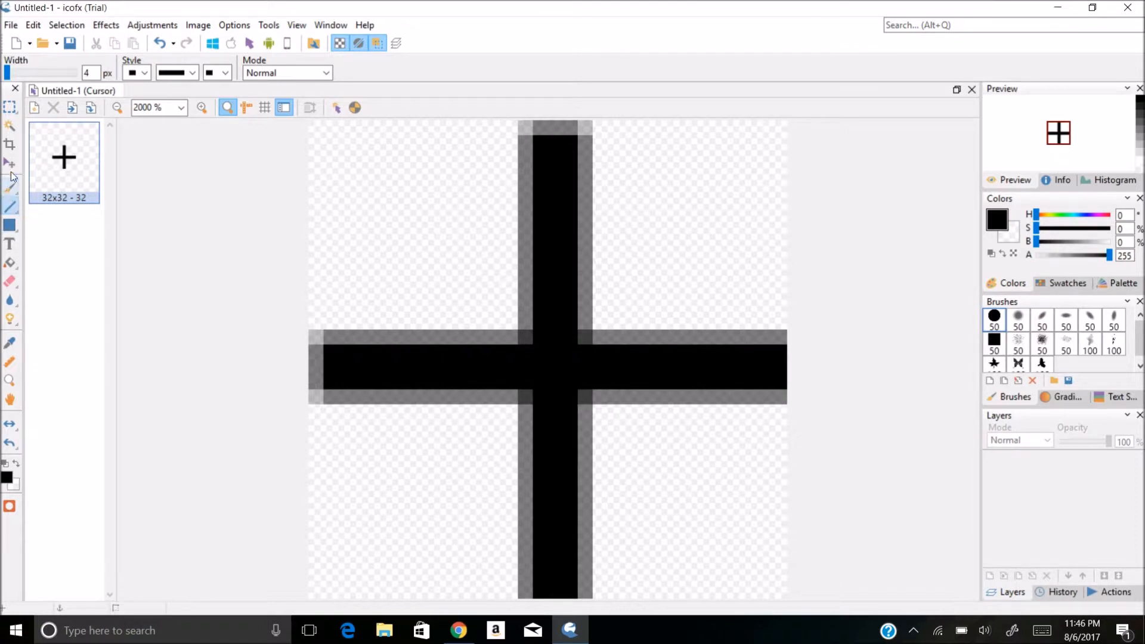
mouse_move(10, 144)
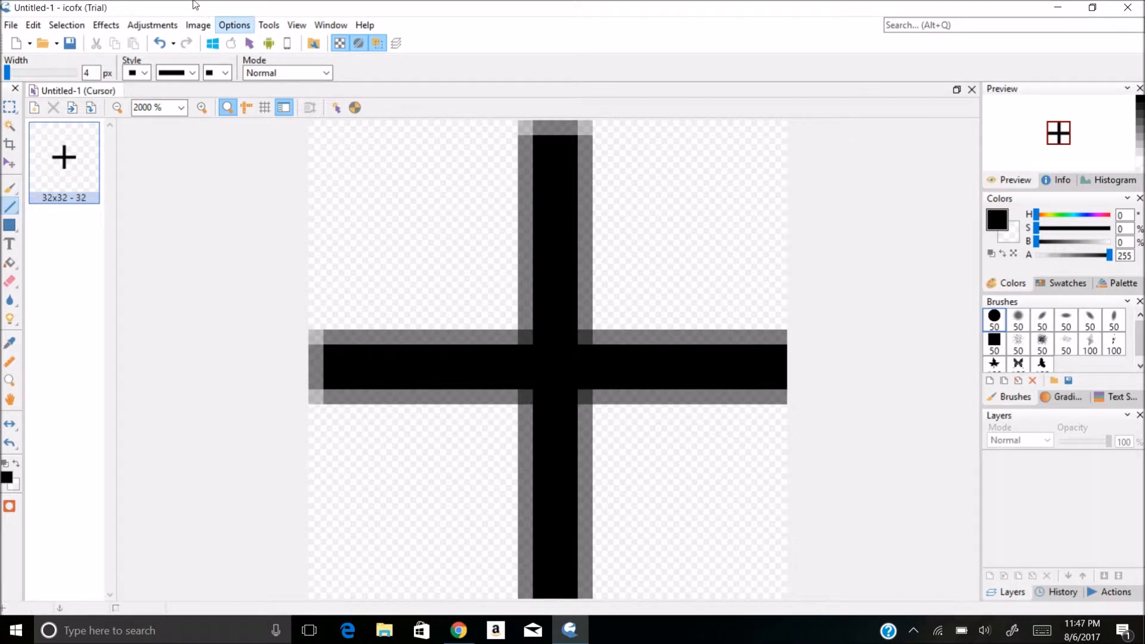
- Set the cursor hot spot to the centre position 16, 16 via Image > Cursor
click(197, 25)
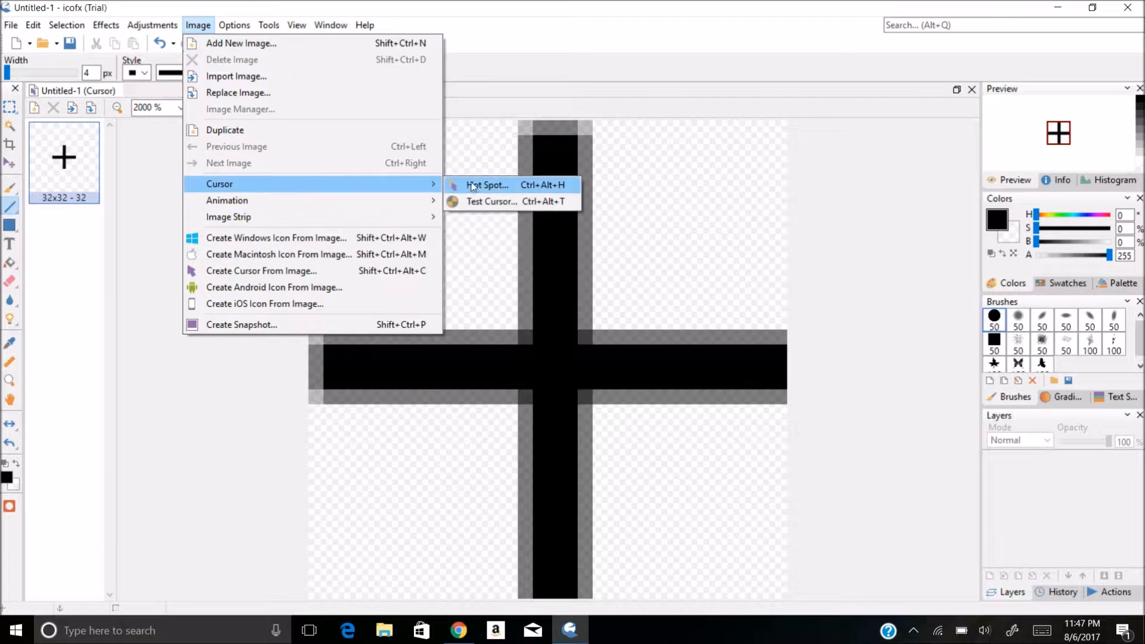
click(486, 185)
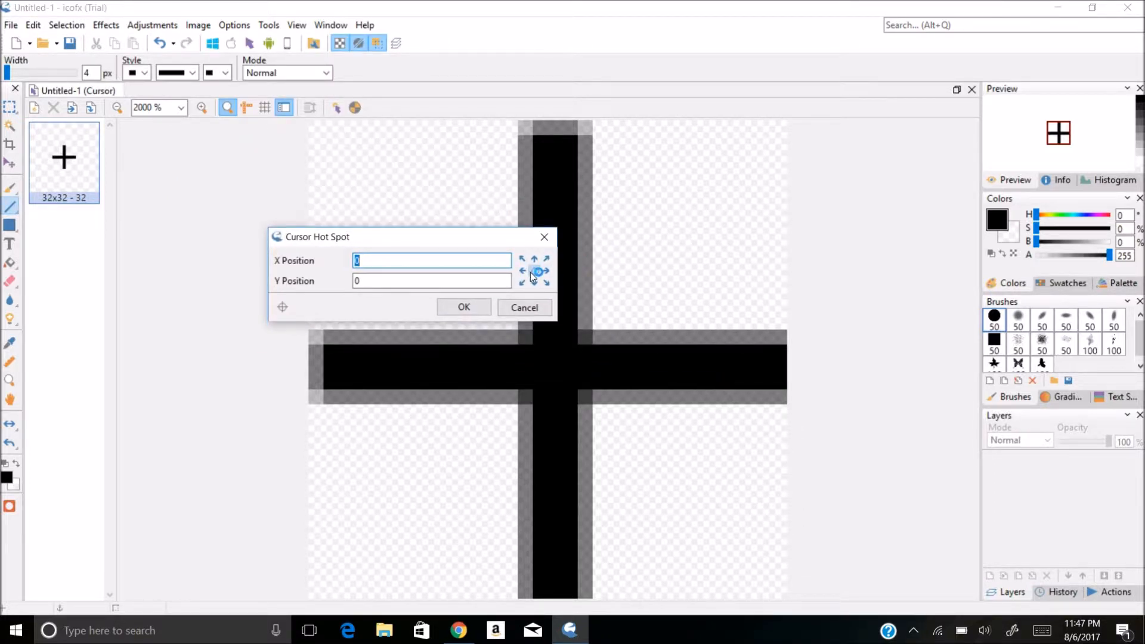
click(534, 270)
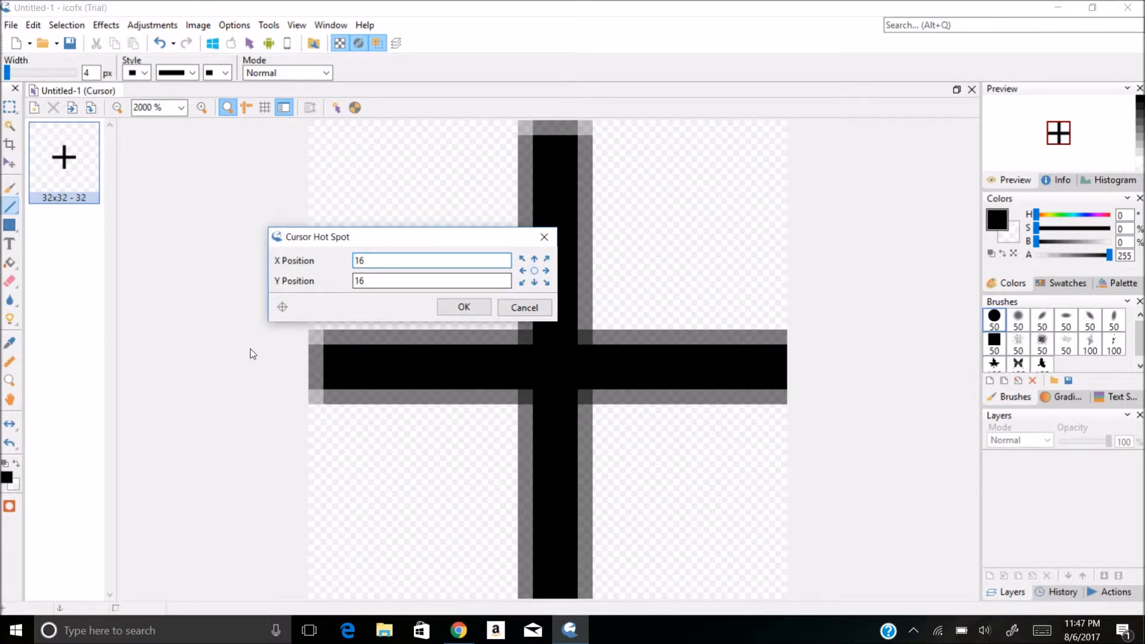
click(463, 308)
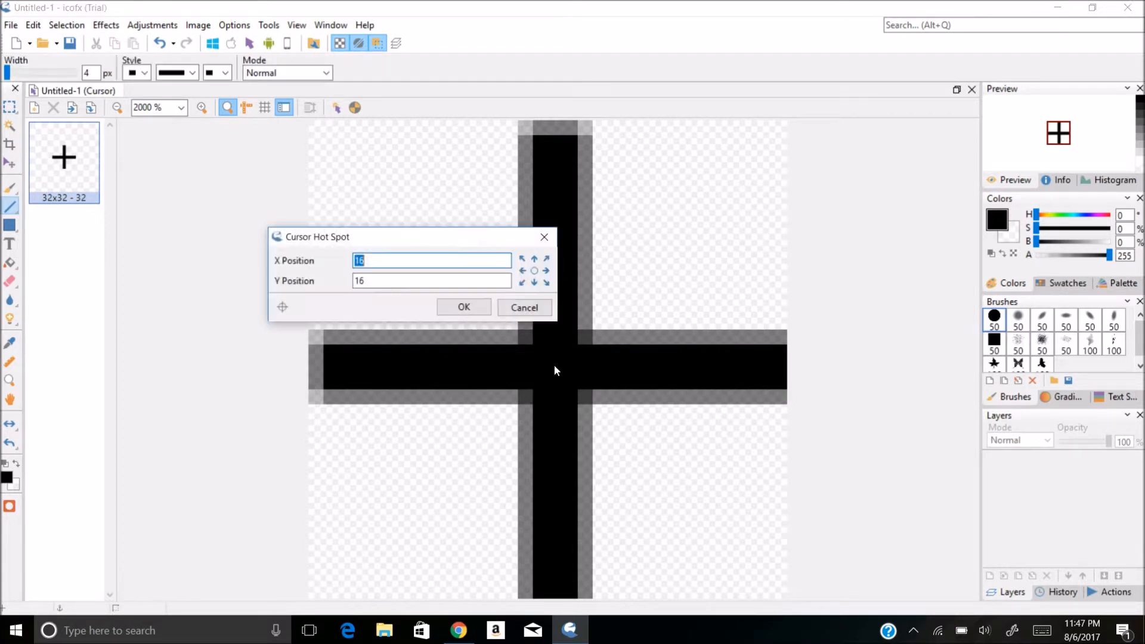
mouse_move(439, 274)
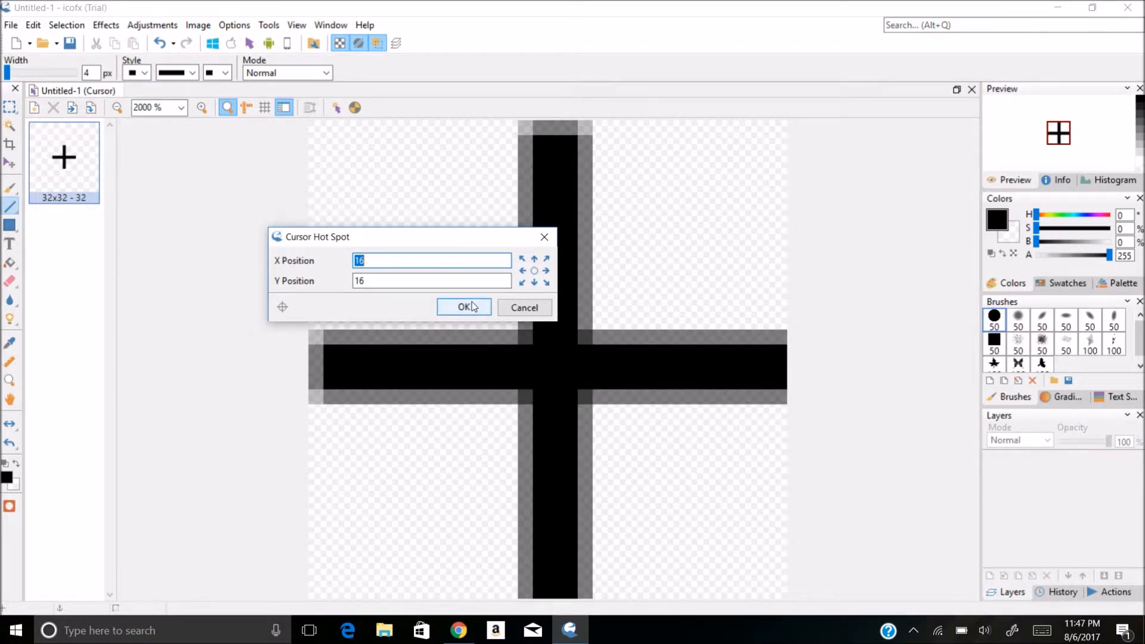
click(464, 306)
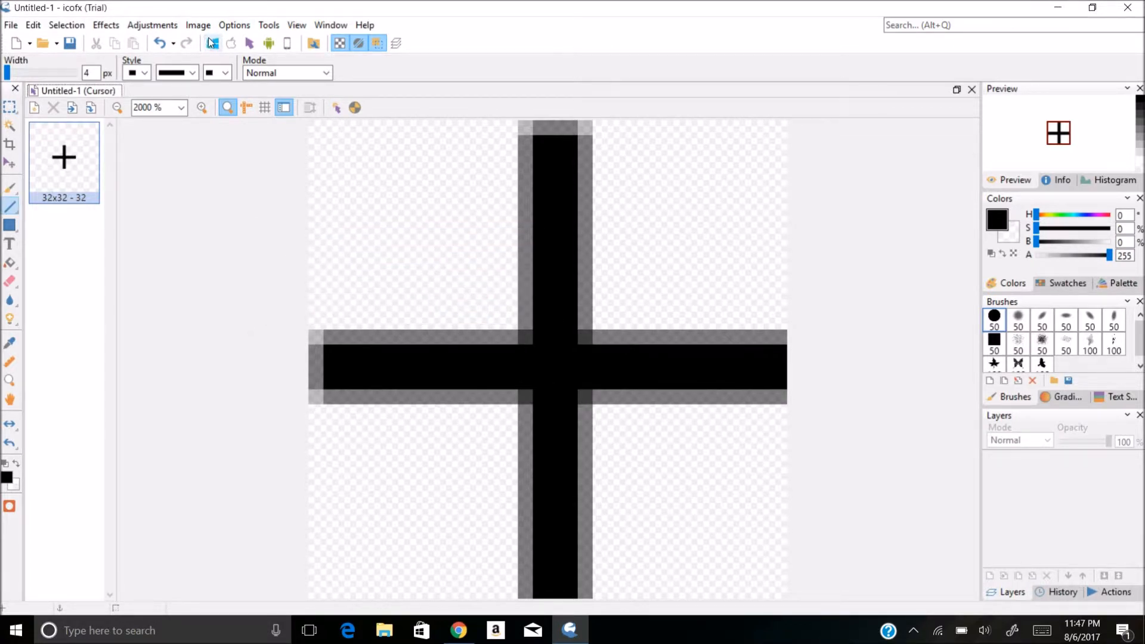
- Test the crosshair cursor over the test window's radio buttons and check box
click(198, 24)
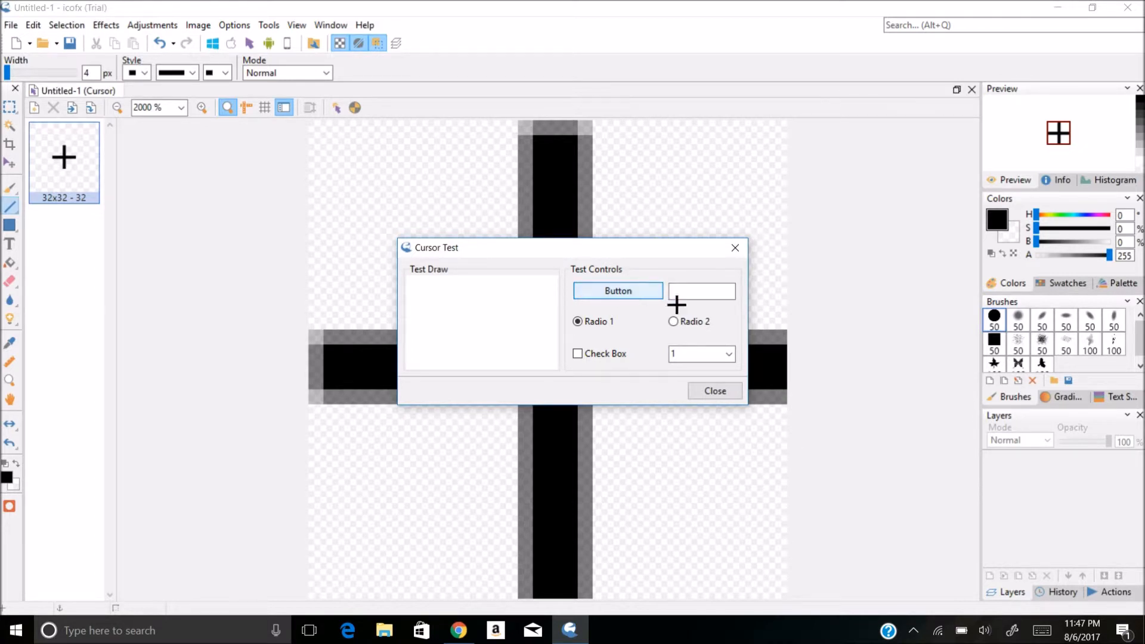
click(673, 321)
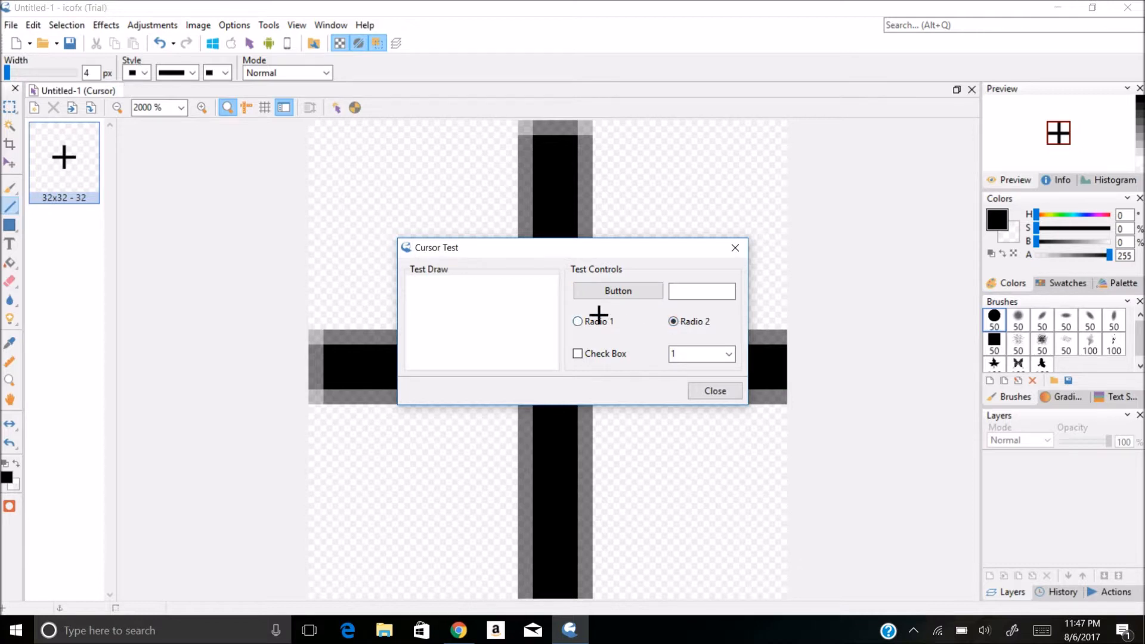
click(576, 321)
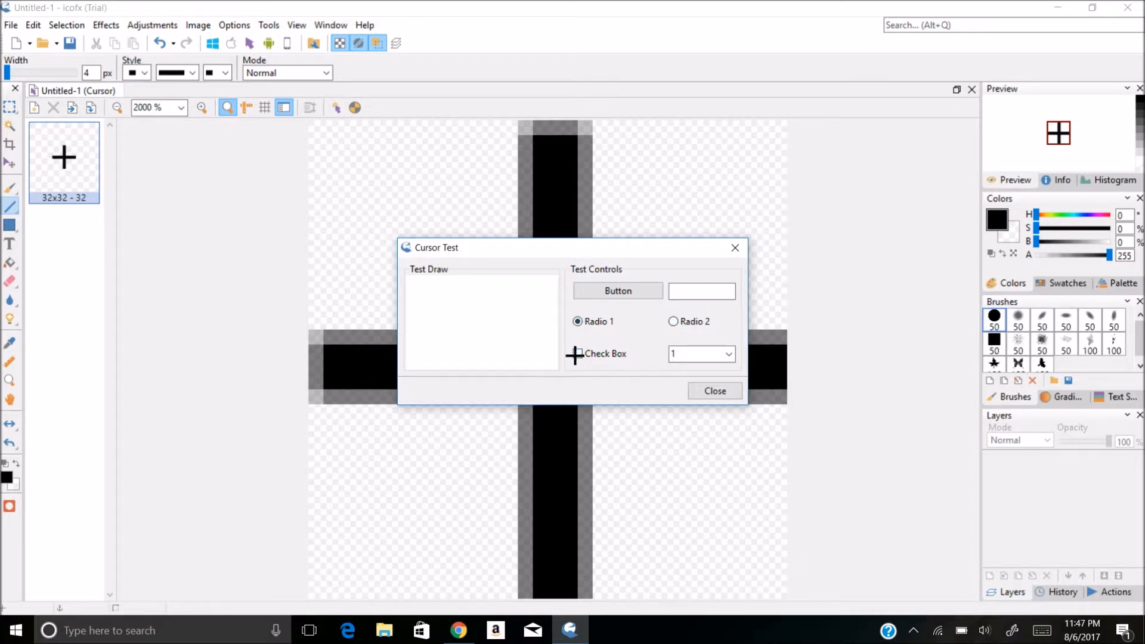
click(713, 391)
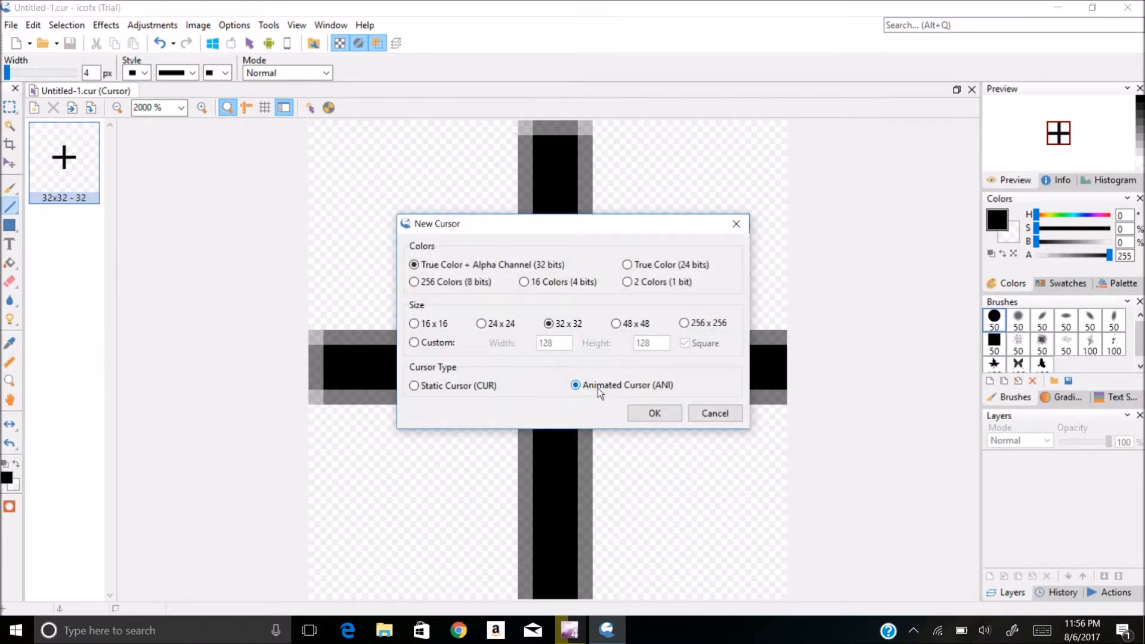
- Create a 32x32 Animated Cursor (ANI) document holding the crosshair frame
click(653, 413)
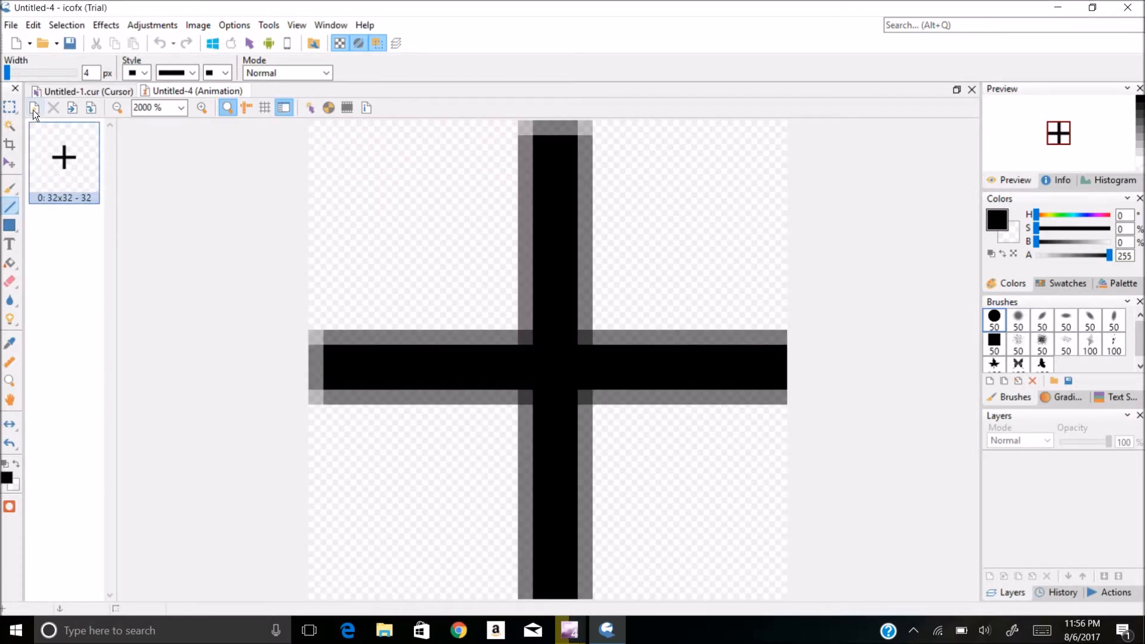
- Add a blank second frame and draw a large black diagonal X on it
click(33, 107)
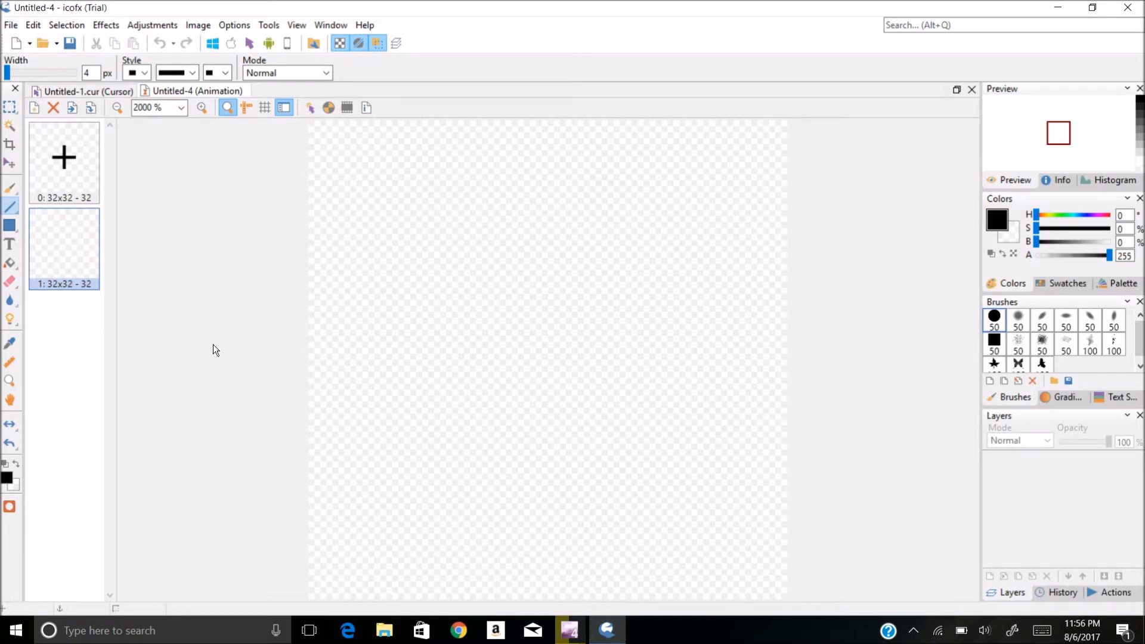
click(10, 207)
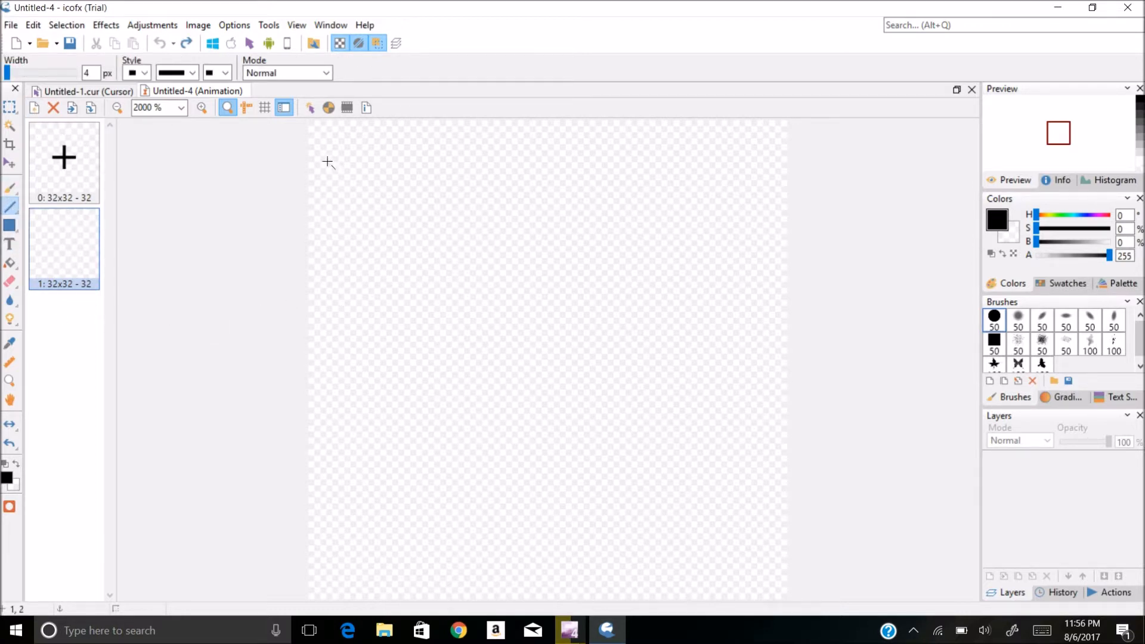
mouse_move(308, 126)
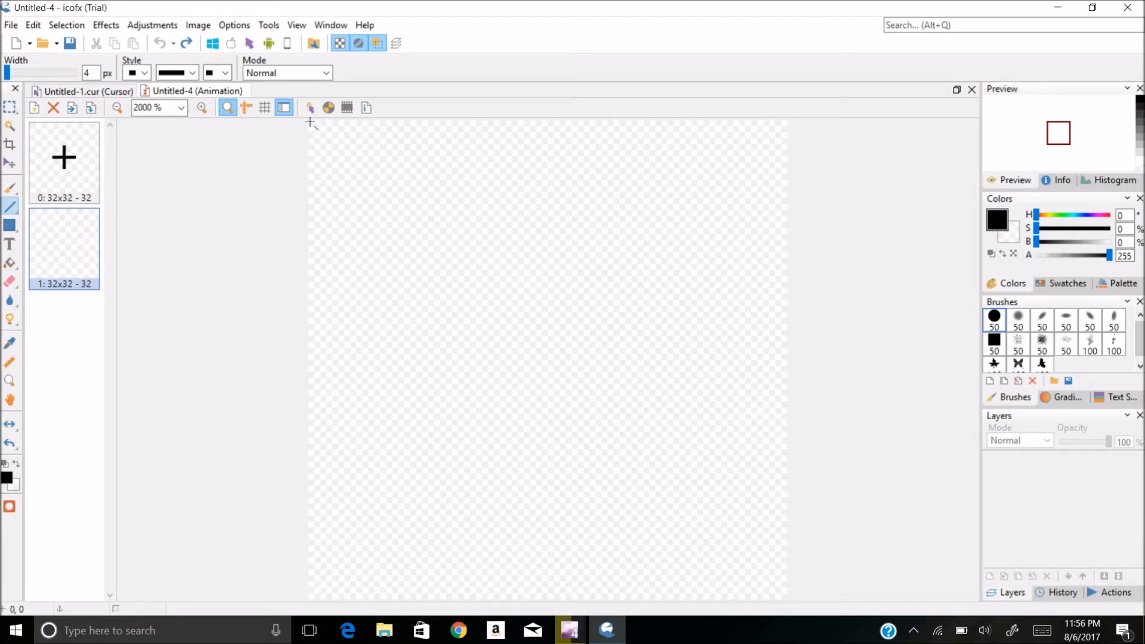
drag(310, 124, 785, 595)
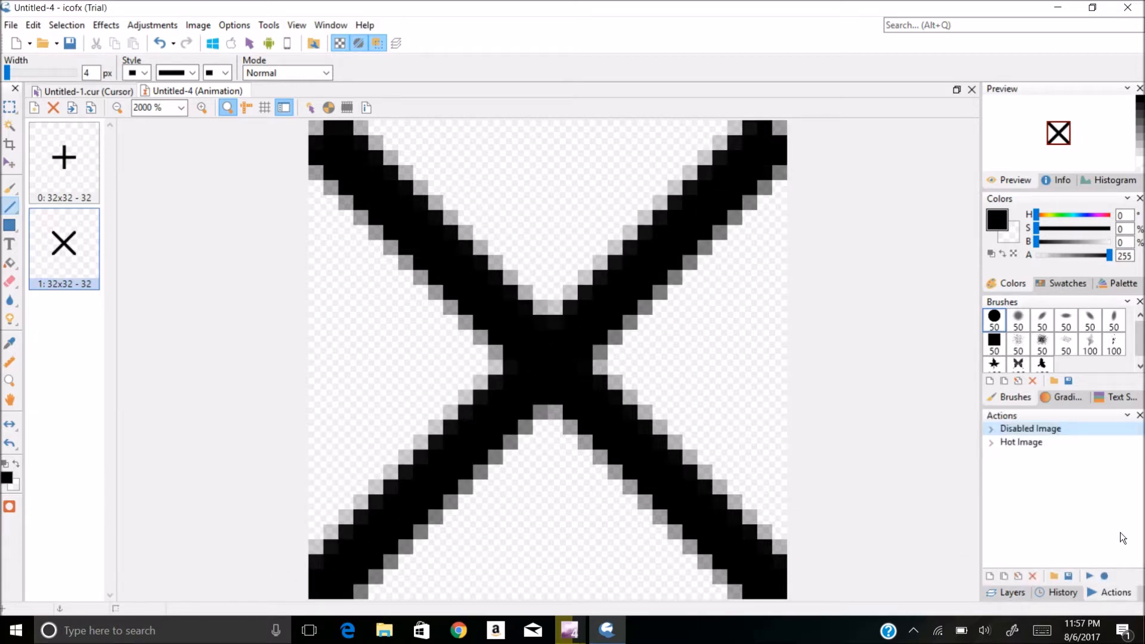
click(1020, 442)
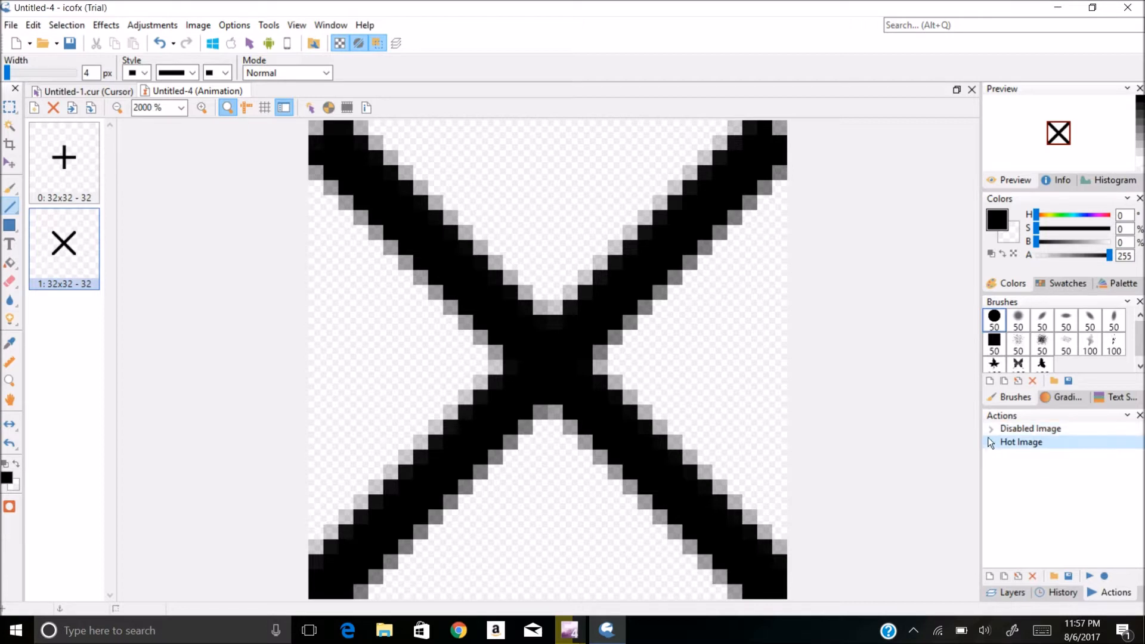
click(1030, 428)
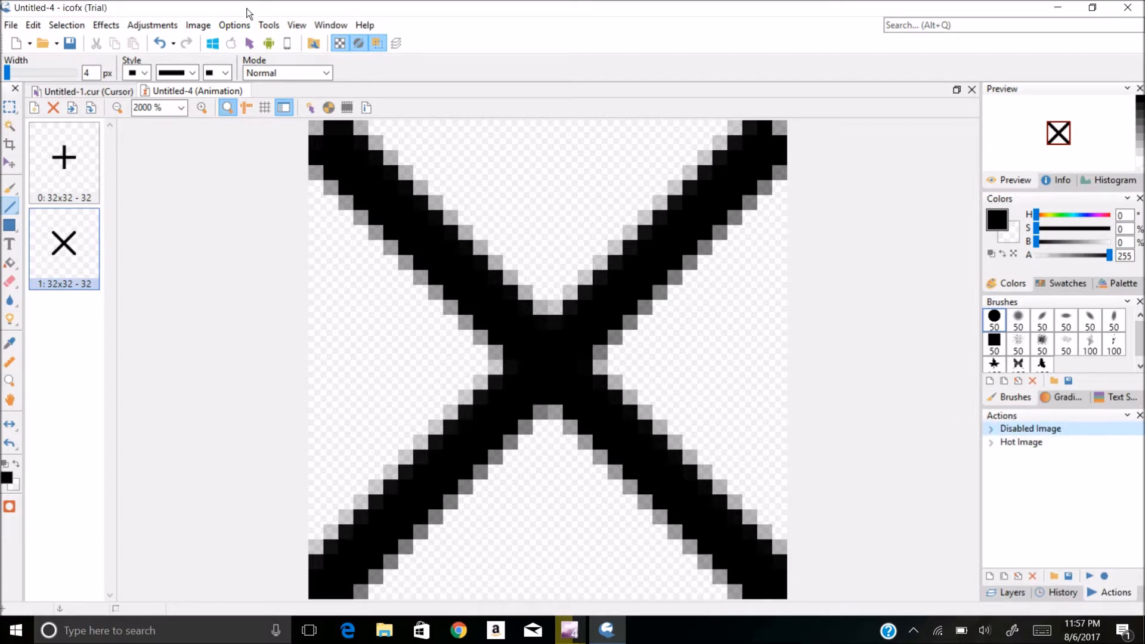
- Check in Image Manager that both frames use a 0.3 rate, then reopen the Image menu
click(198, 25)
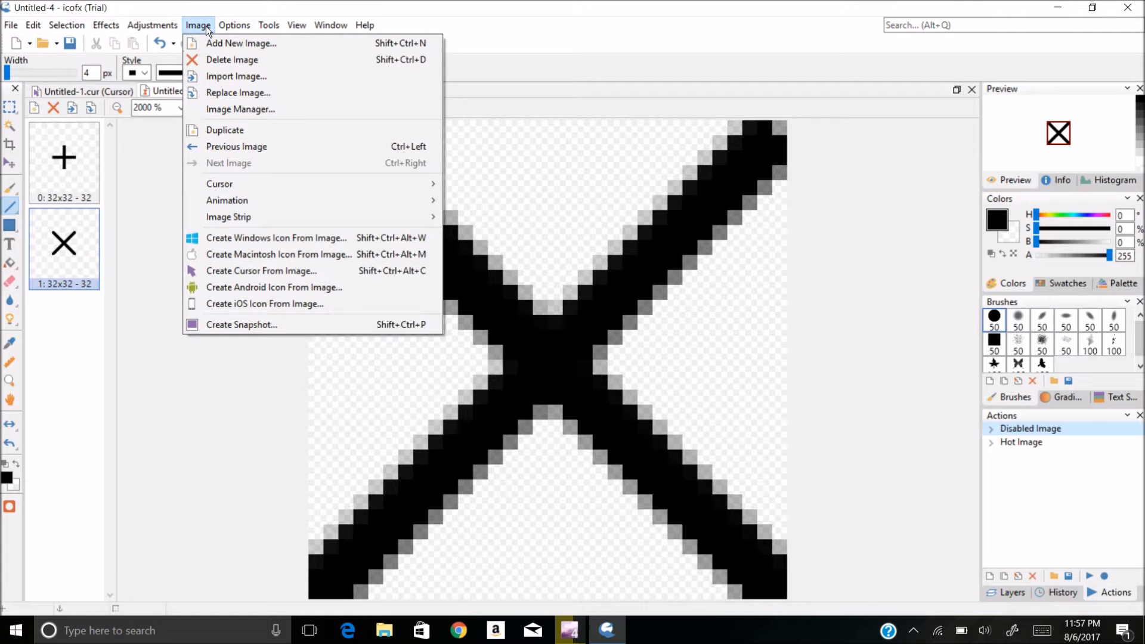
click(297, 25)
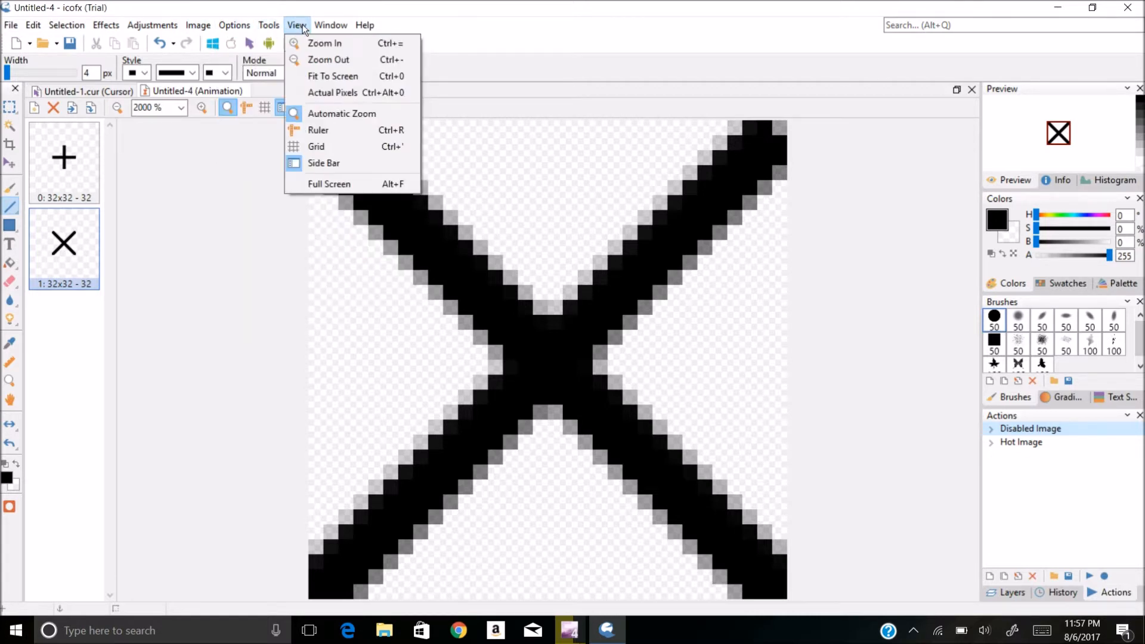
click(197, 25)
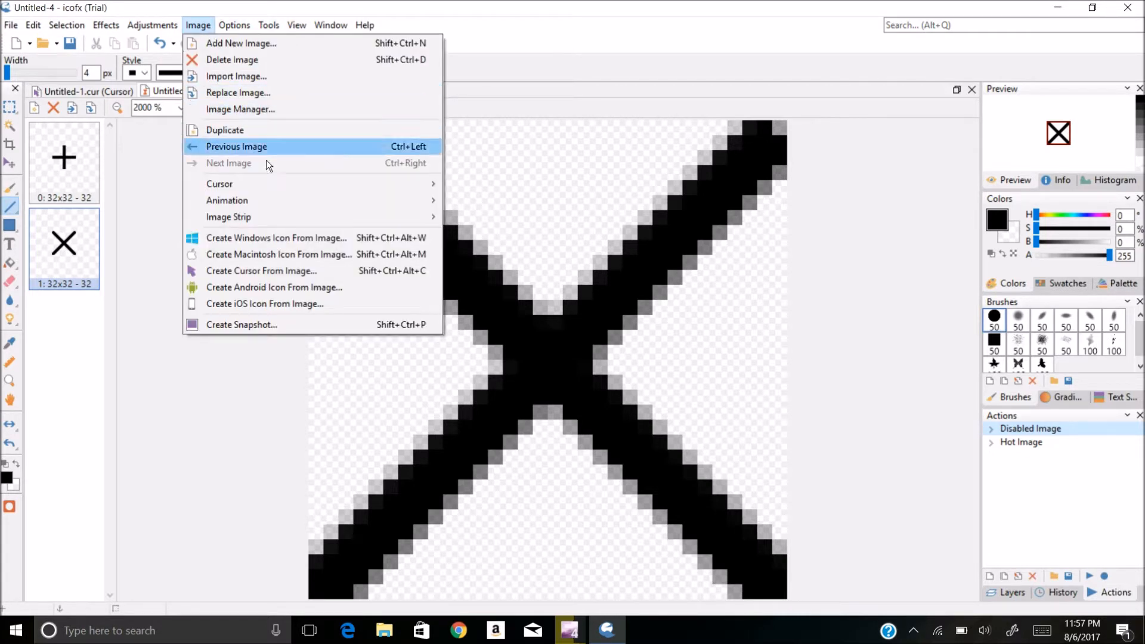
mouse_move(226, 201)
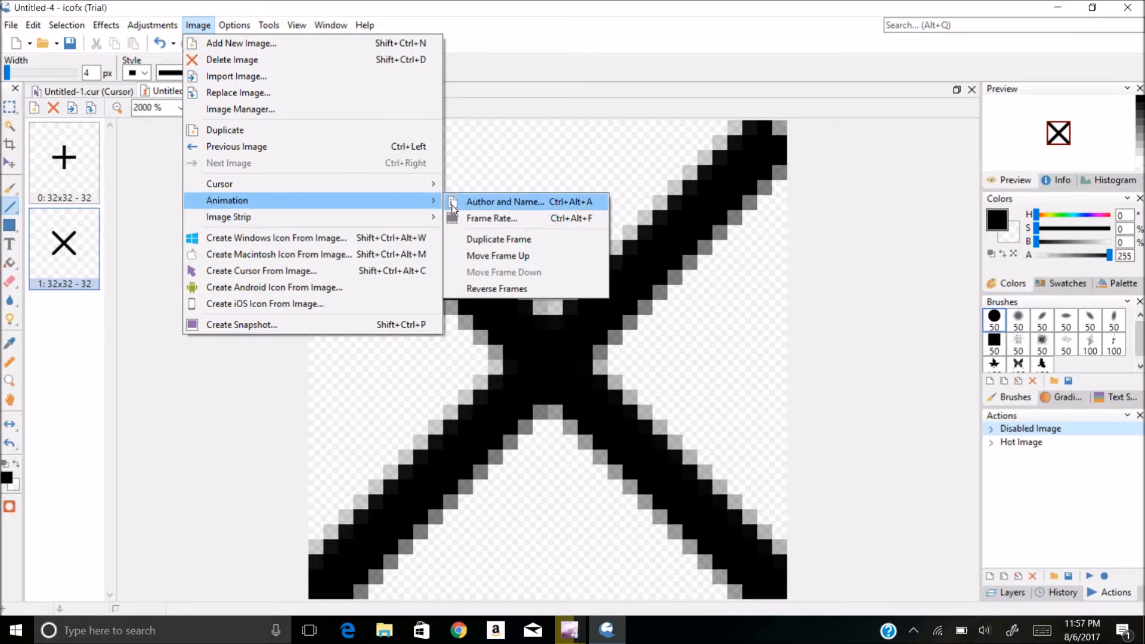
click(240, 108)
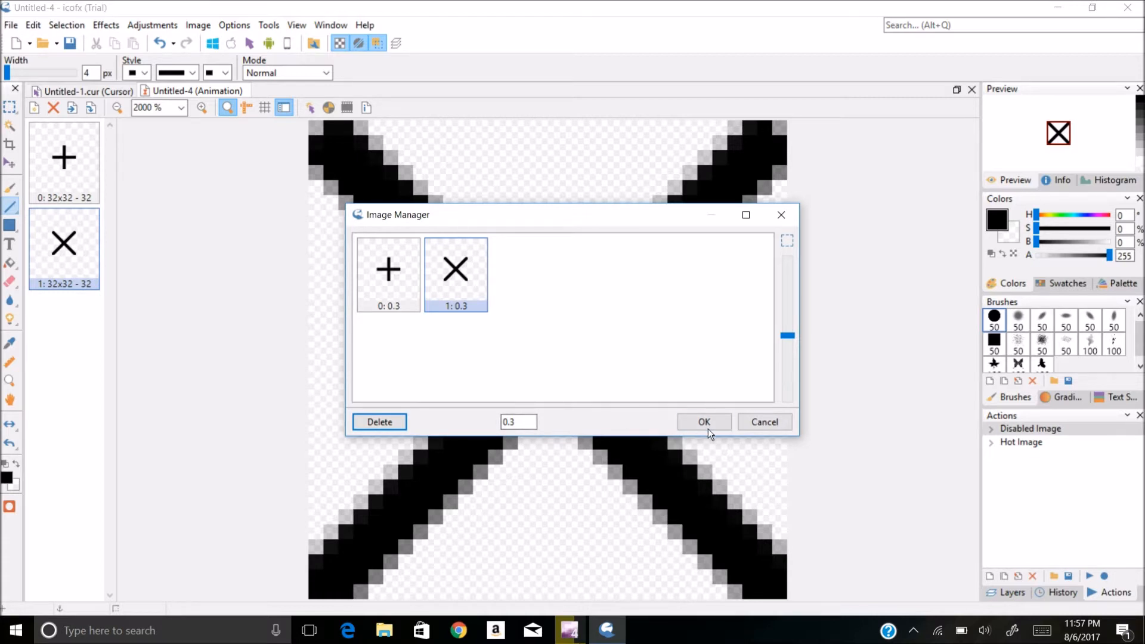
click(703, 422)
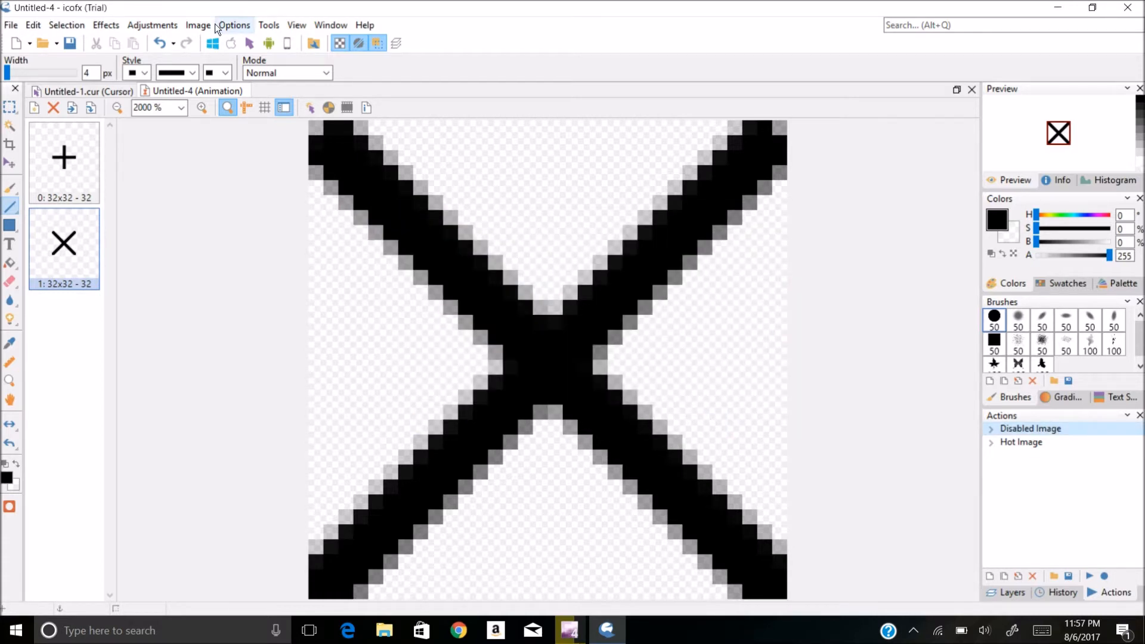
click(198, 25)
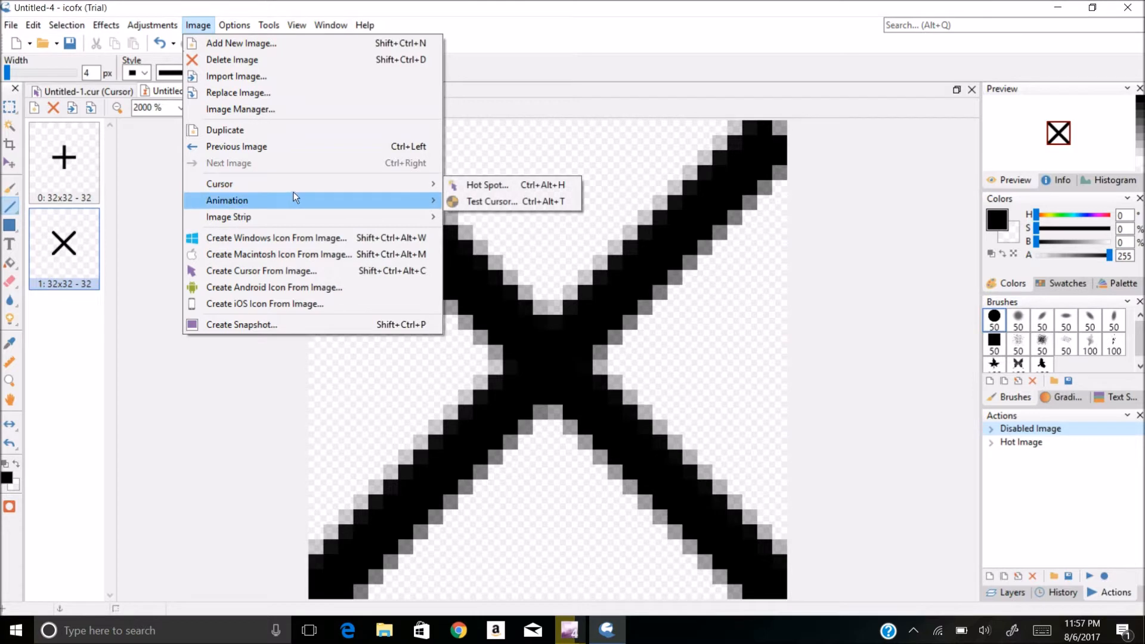
click(491, 202)
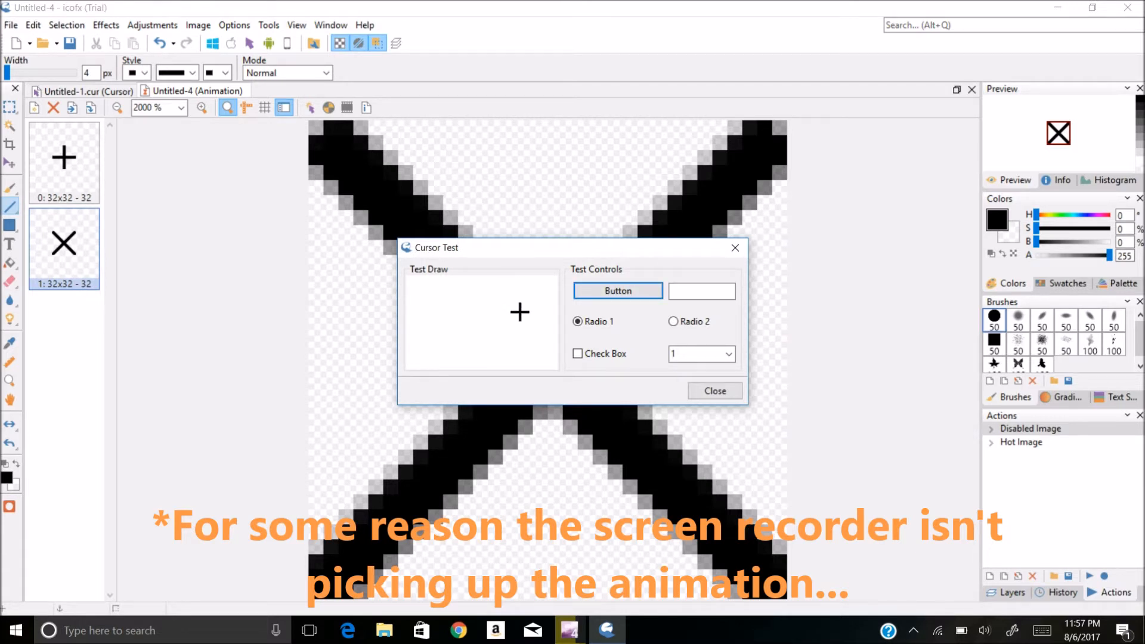
mouse_move(563, 323)
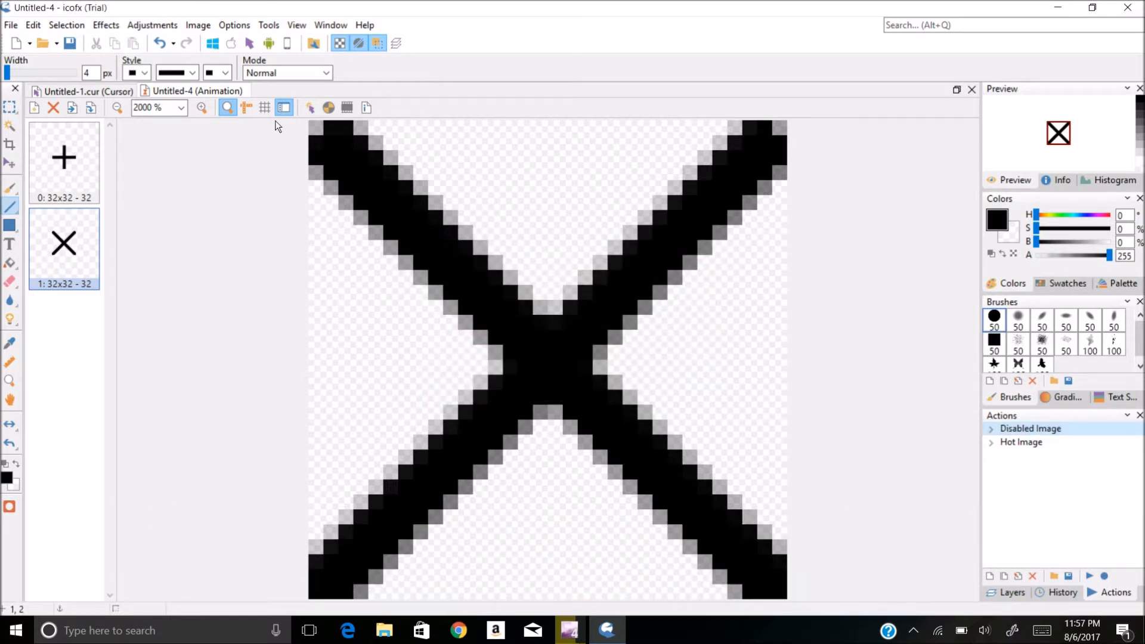
- Shorten the X frame's duration from 0.3 to 0.1 in the Image Manager
click(197, 24)
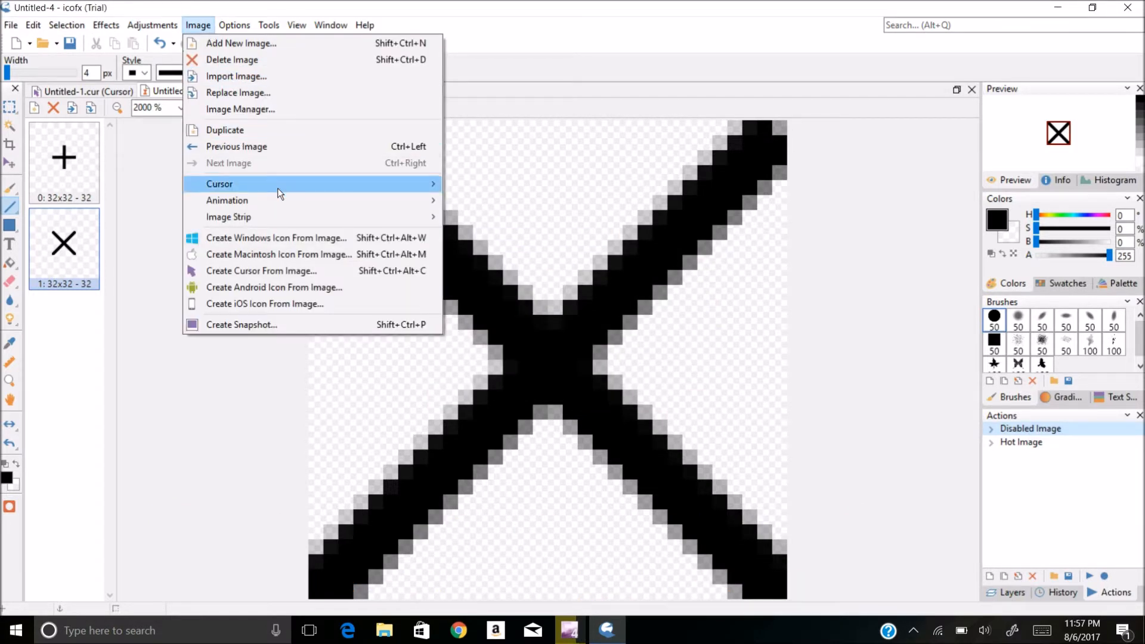
click(240, 108)
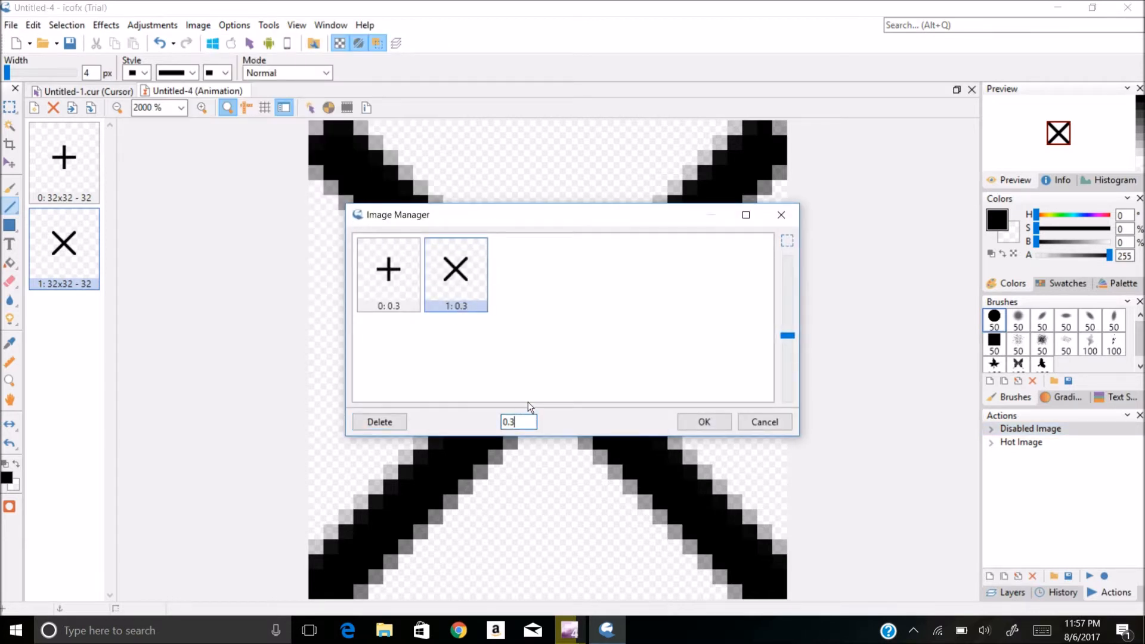
text(0.1)
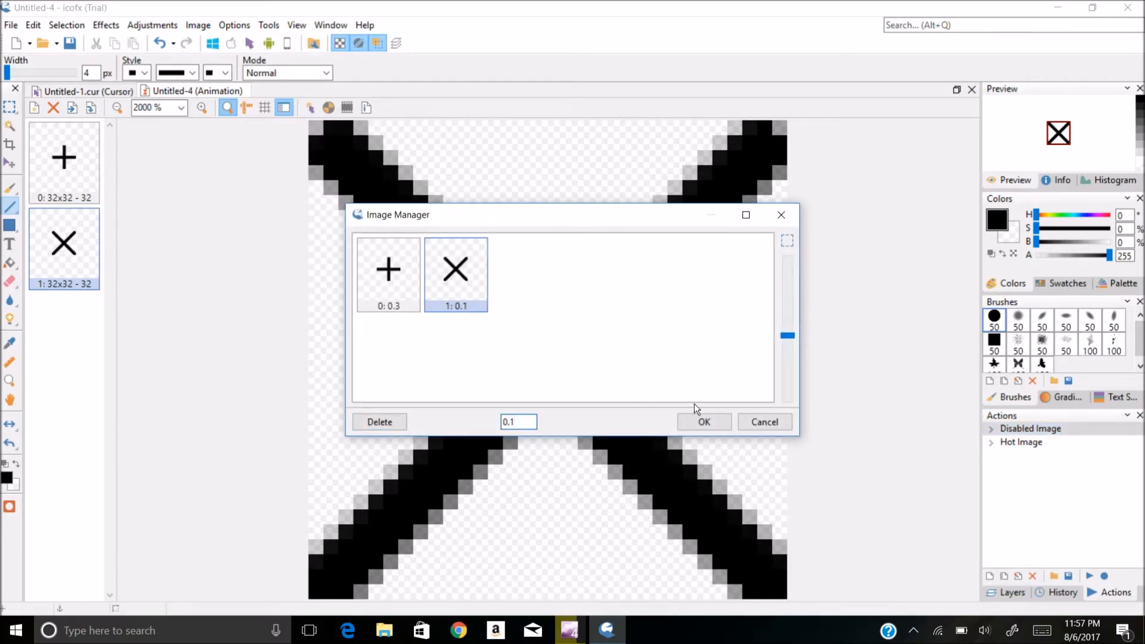
click(268, 25)
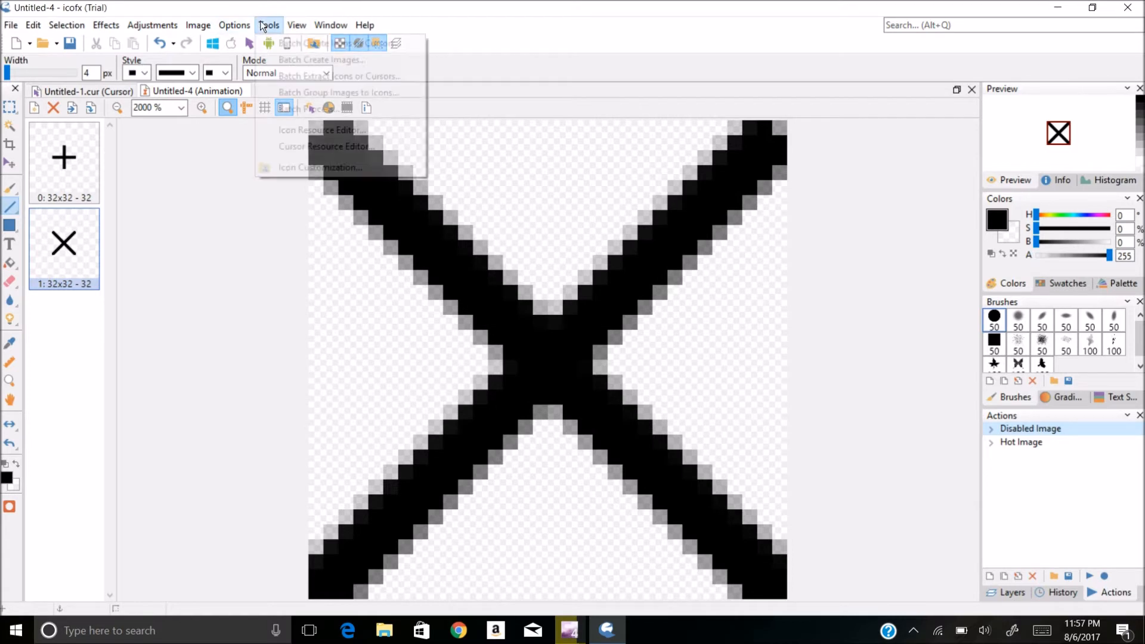
click(198, 24)
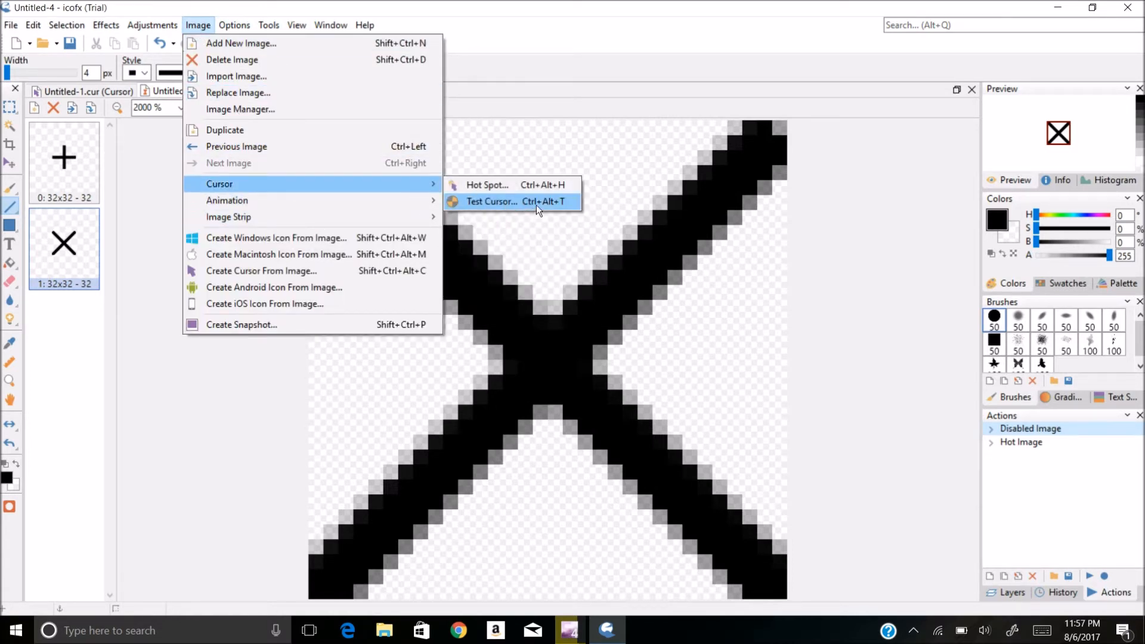
- Test the faster animated crosshair cursor over the Test Cursor window's controls
click(492, 202)
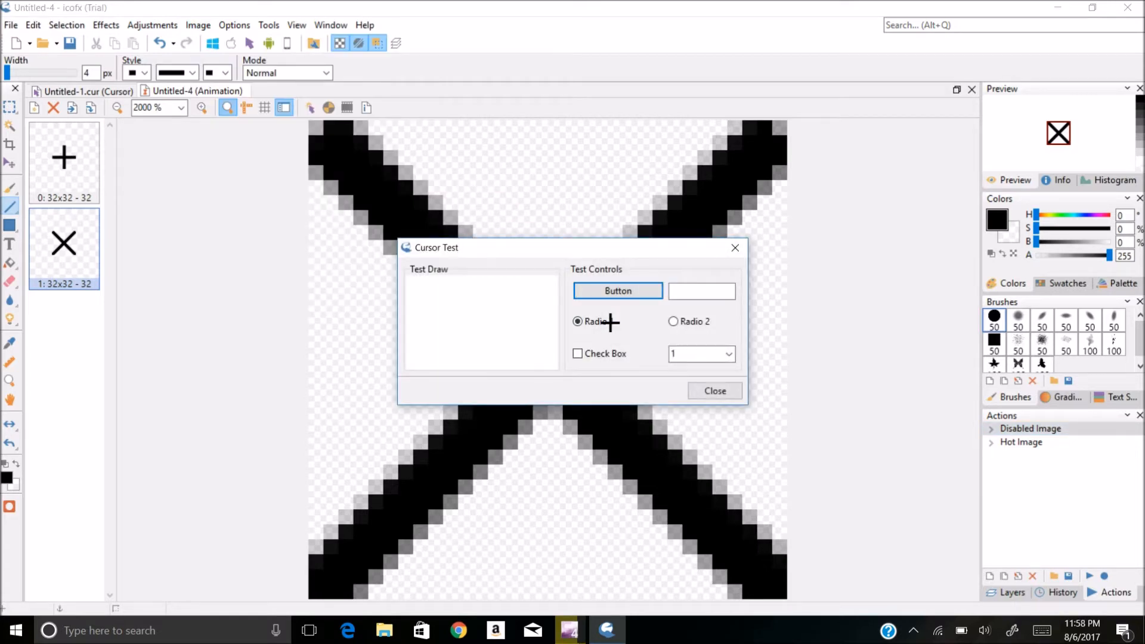
click(617, 291)
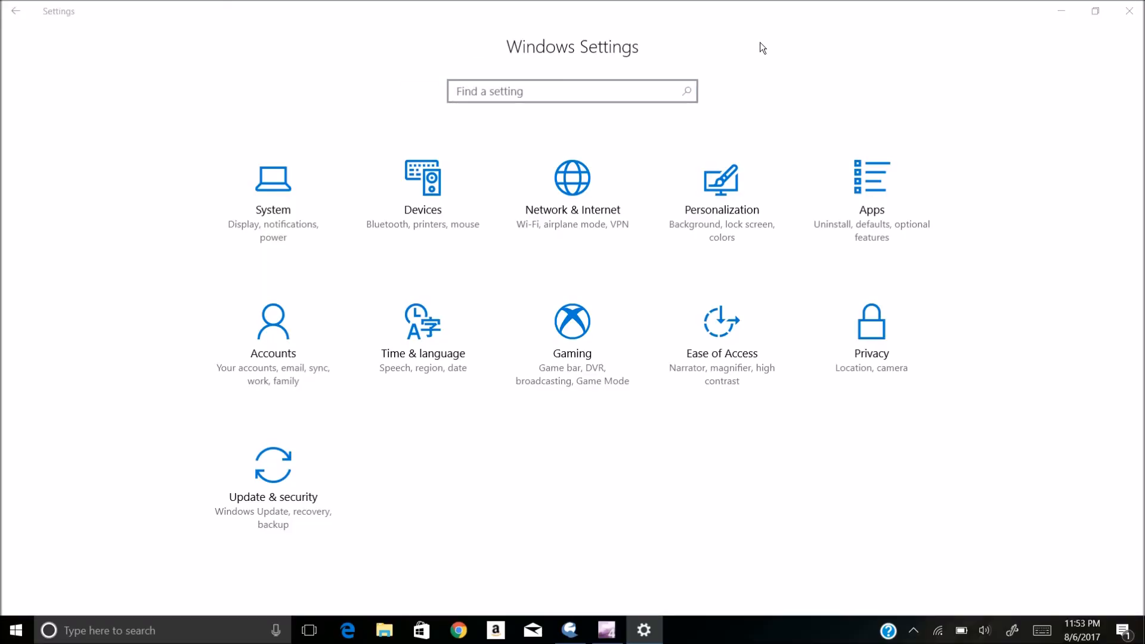
- Search Windows Settings for 'mo' to reach the mouse settings
text(mo)
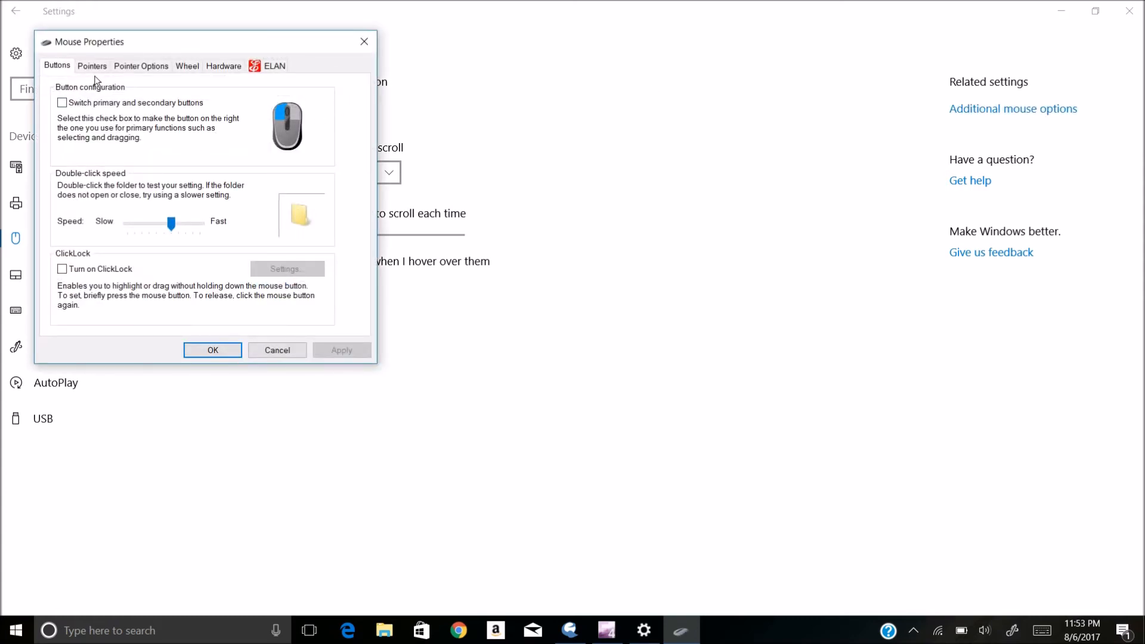
- Replace the Normal Select pointer with Untitled-1.cur from Saved Pictures and apply
click(92, 66)
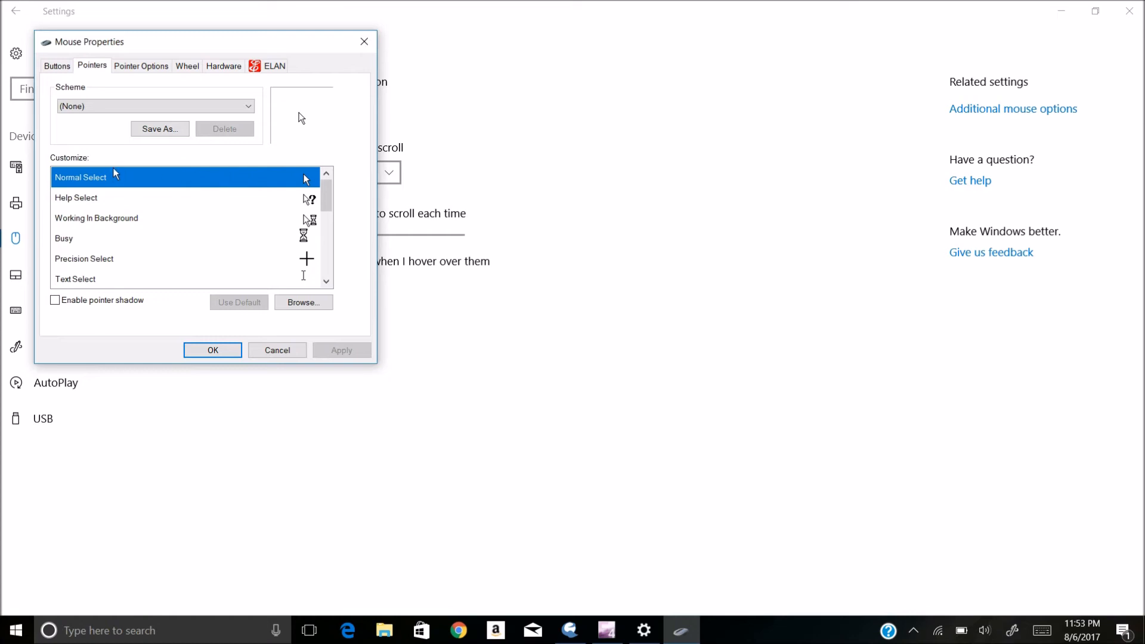
click(302, 302)
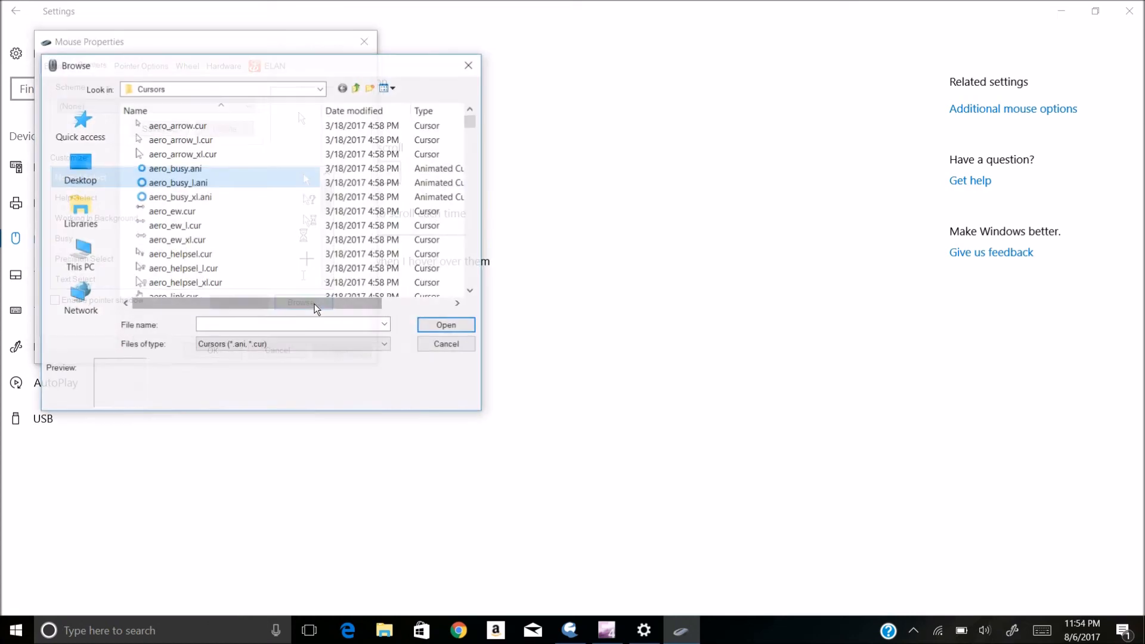
click(79, 211)
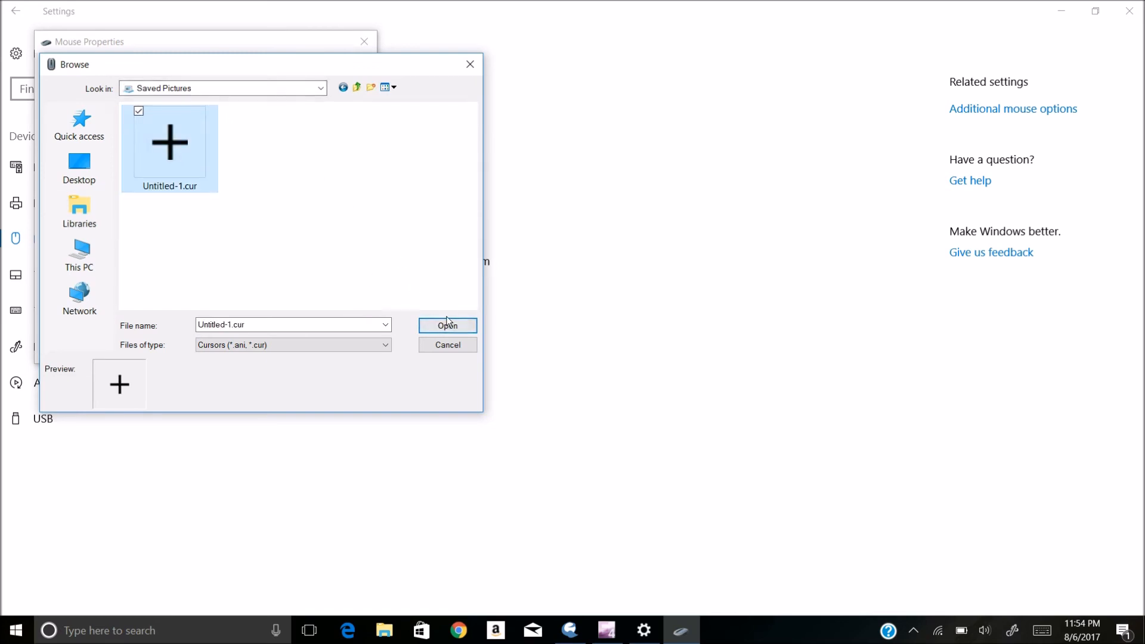
click(447, 325)
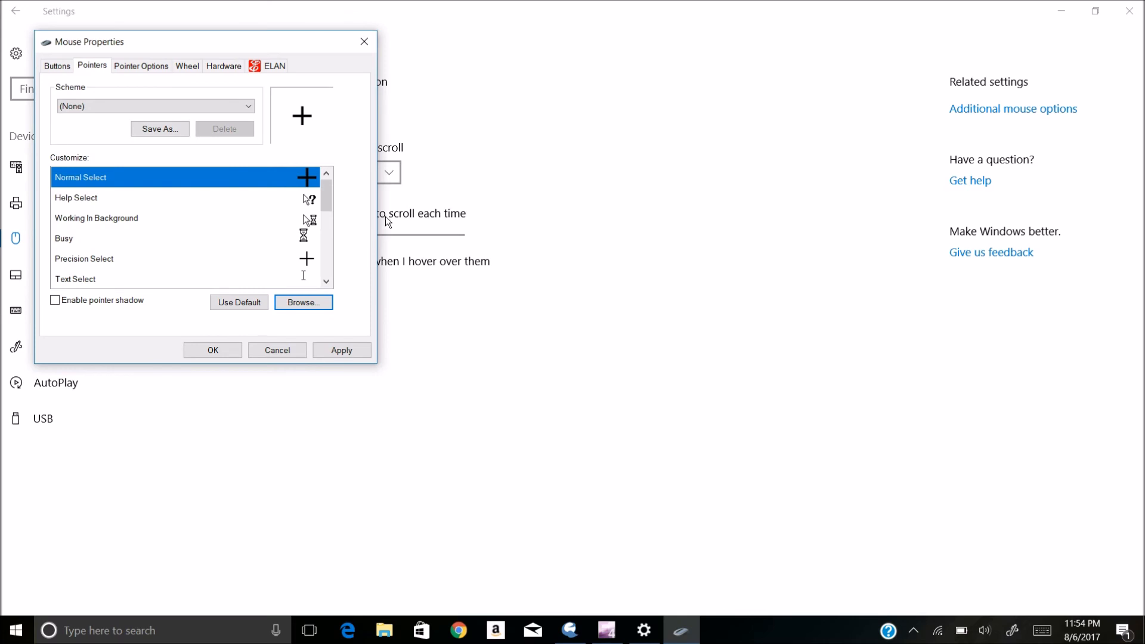
click(341, 350)
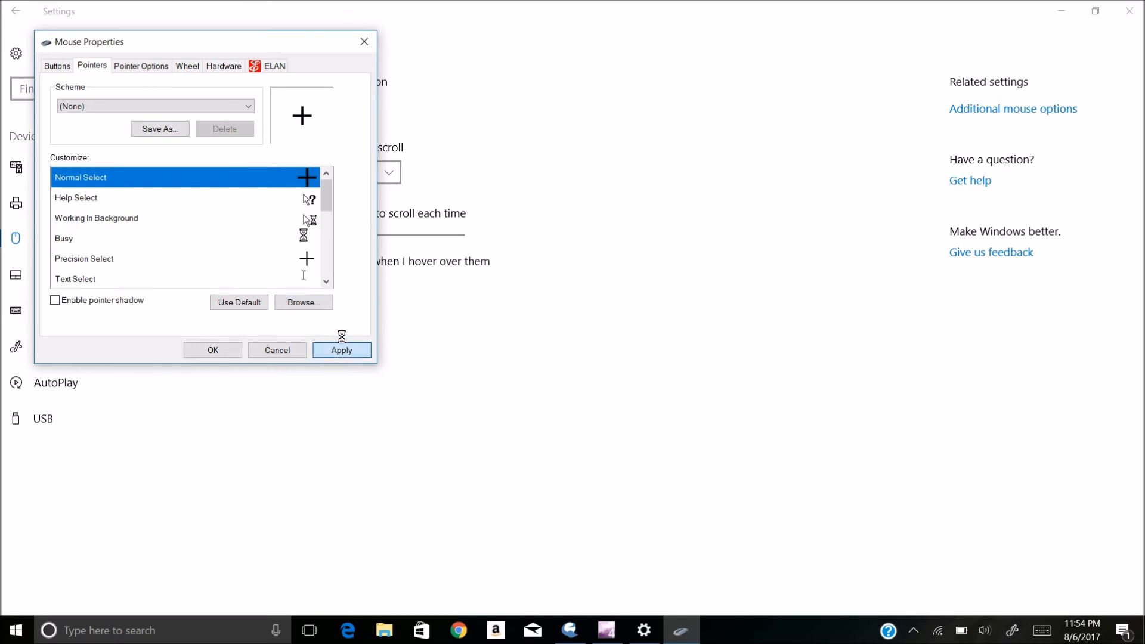
click(341, 350)
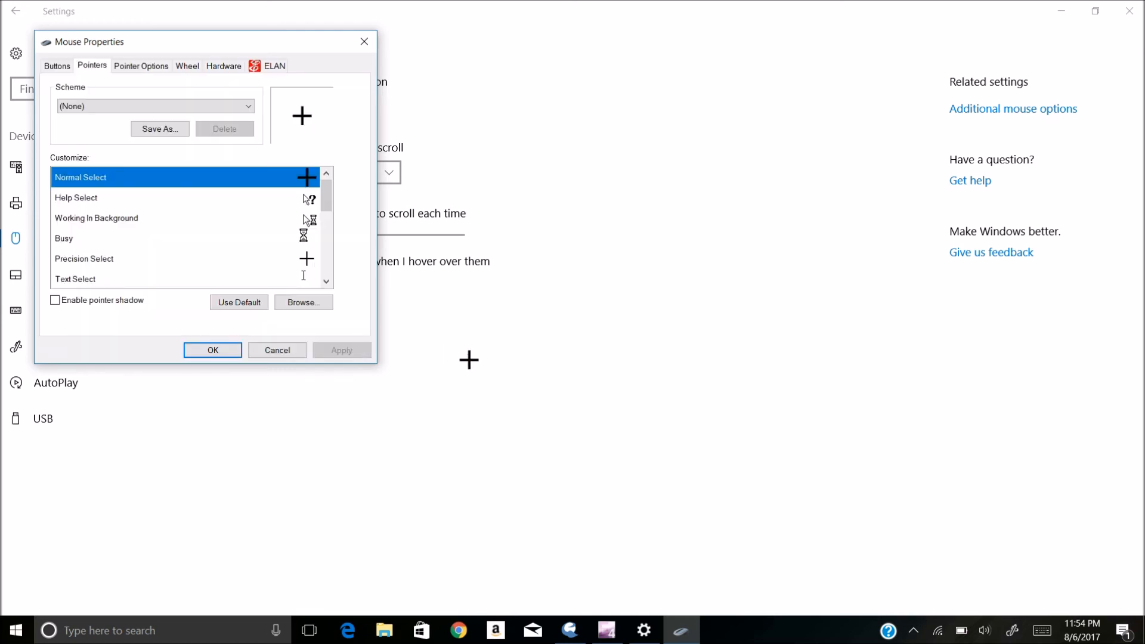